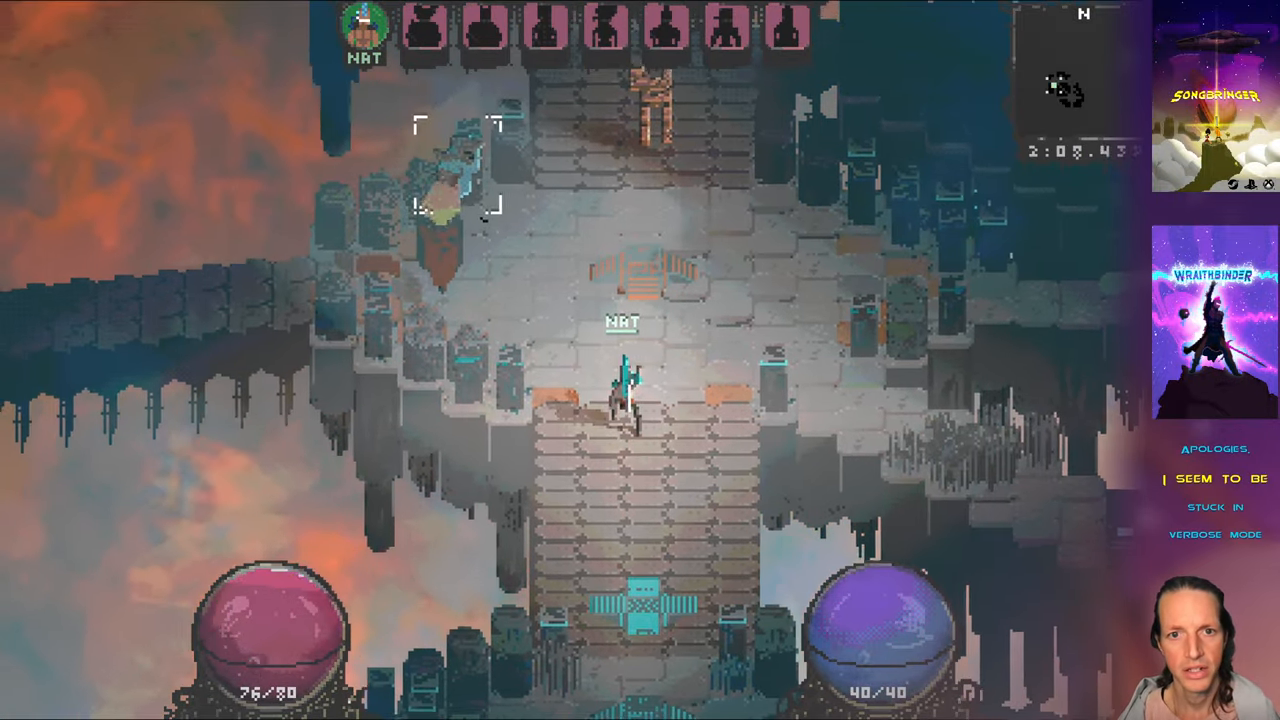
# - Bring up data/BowShot.txt in Vim via the fzf search and move to its name line
pyautogui.press('w')
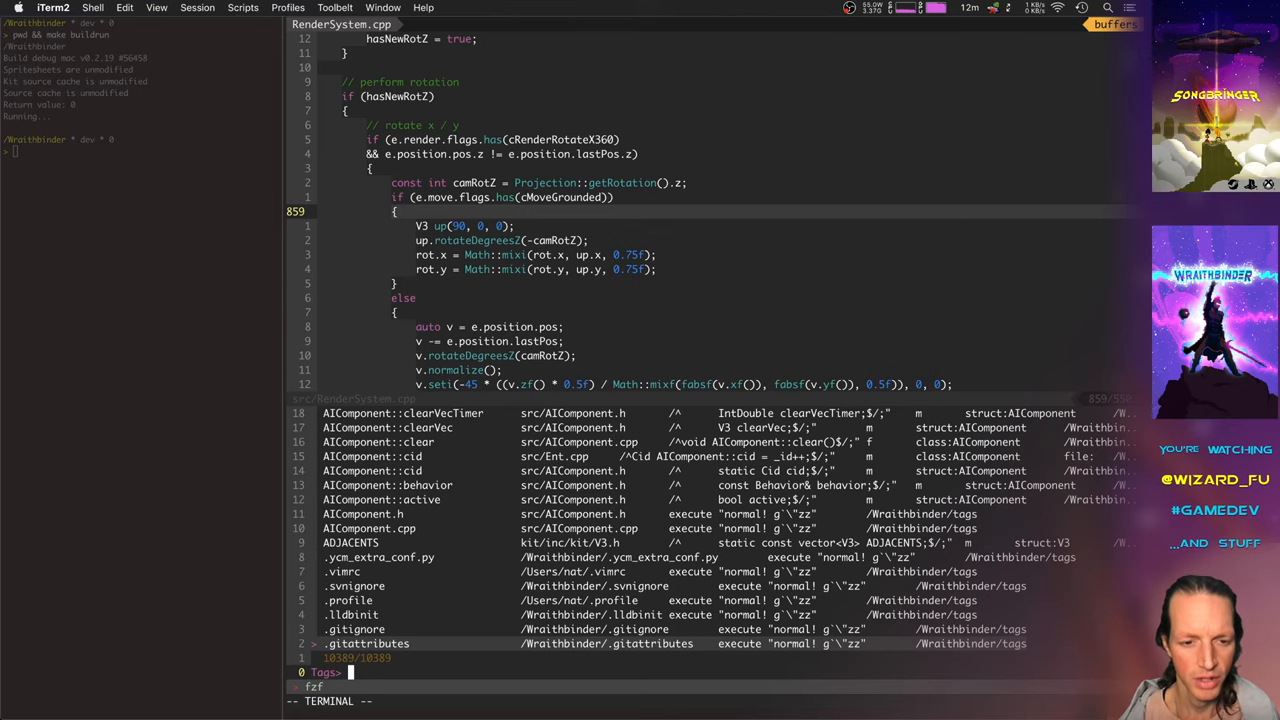
pyautogui.write('b')
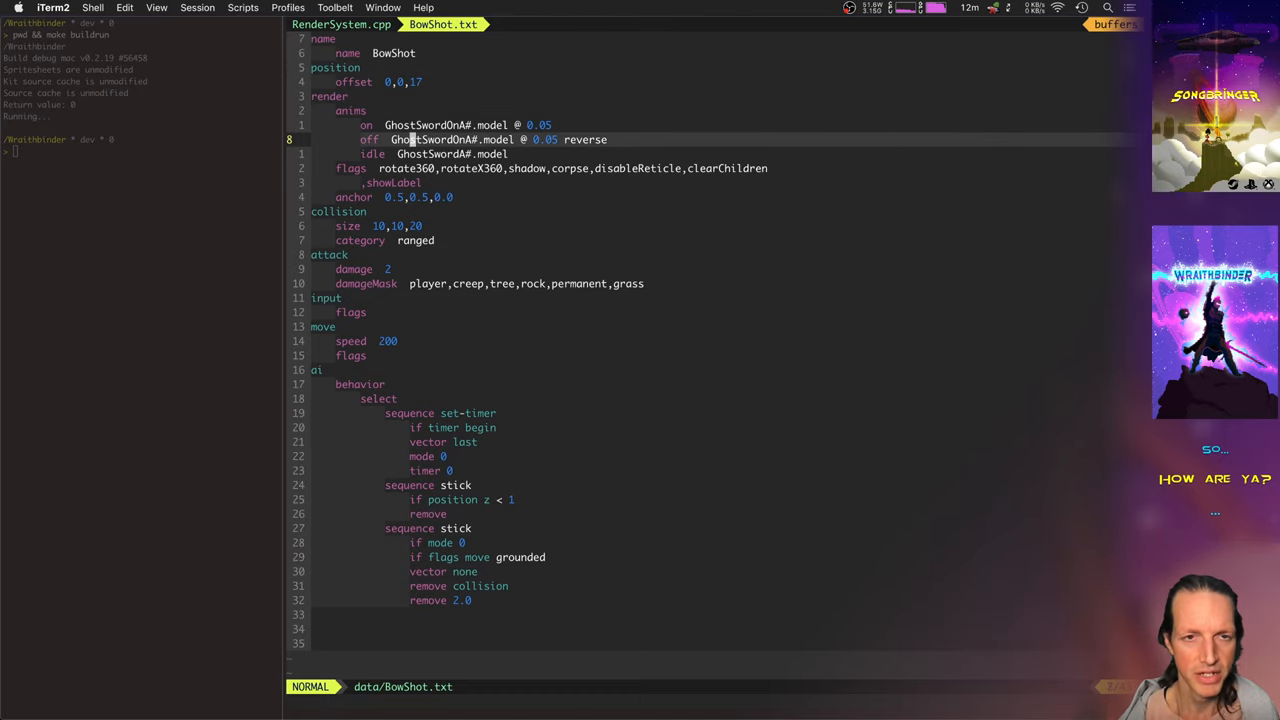
pyautogui.press('v')
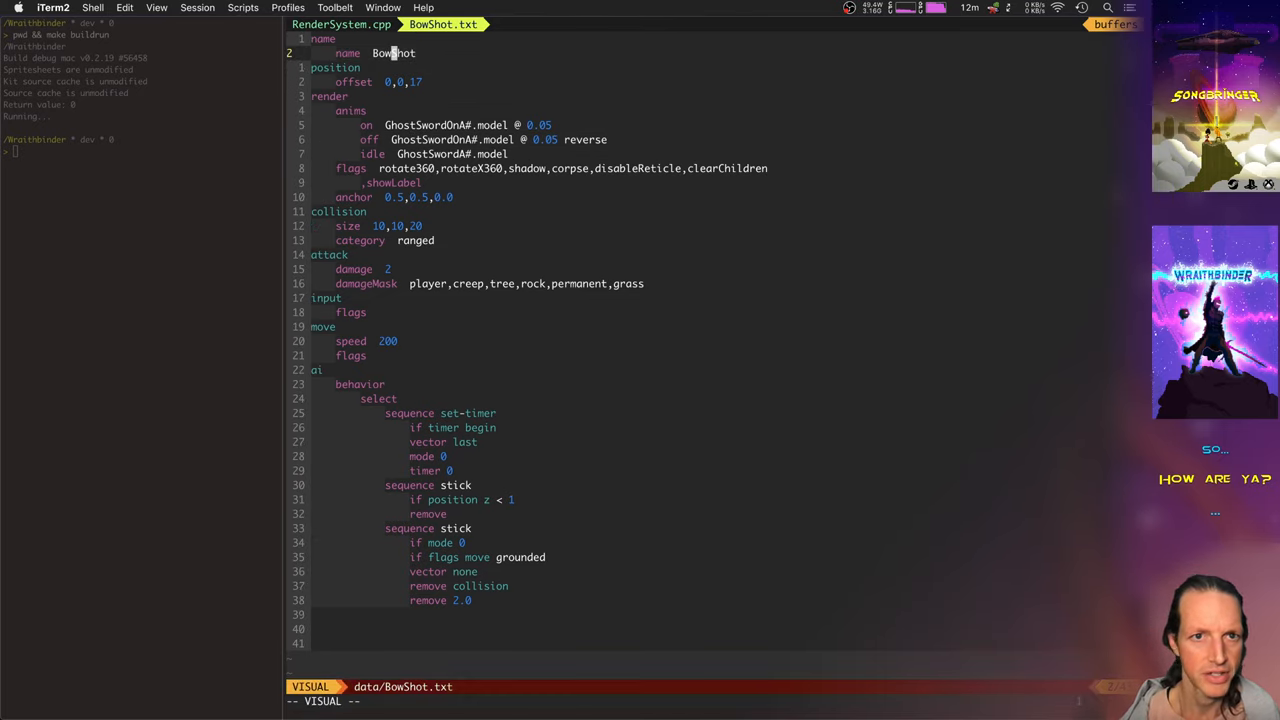
pyautogui.press('Escape')
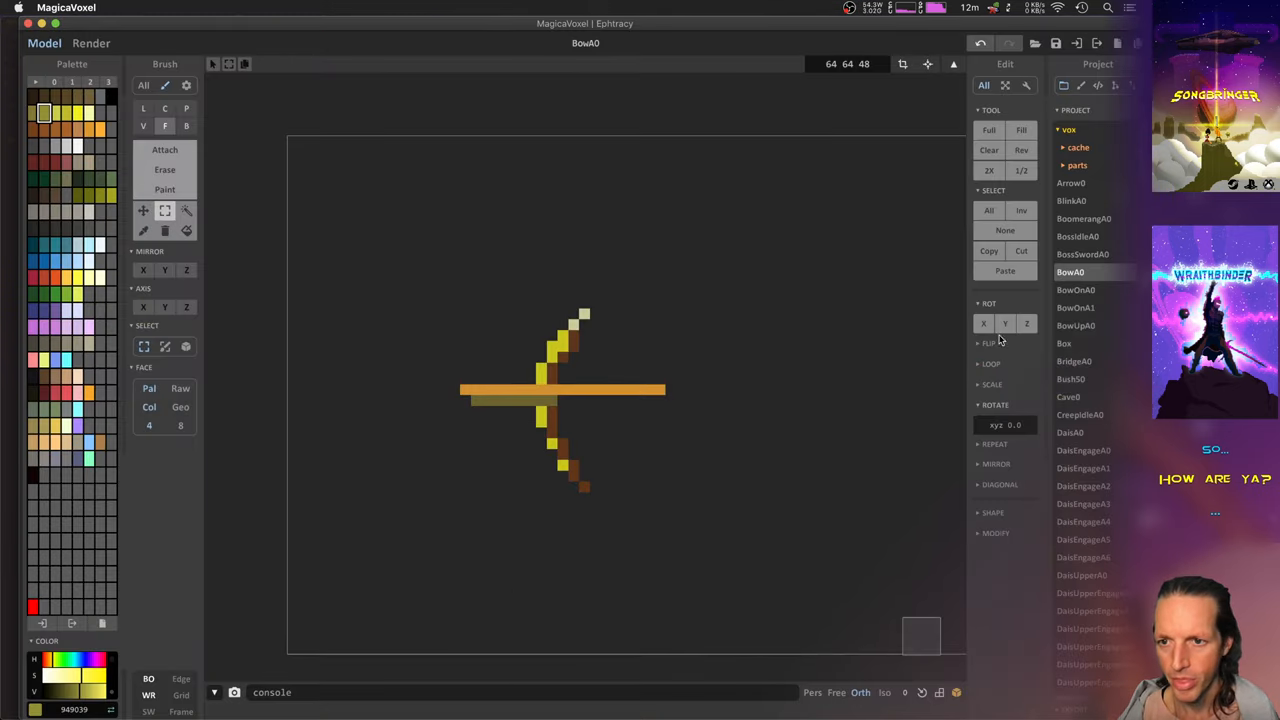
pyautogui.moveTo(432, 393)
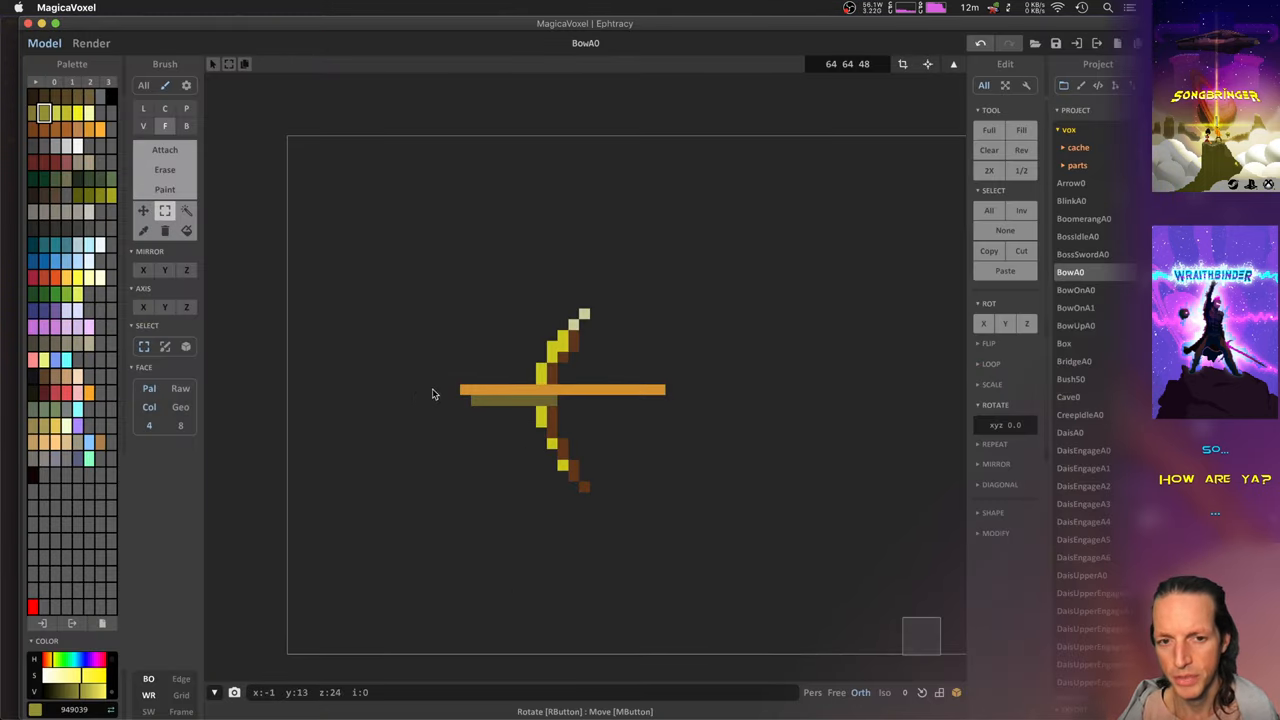
# - Orbit the BowA0 bow model, then load BowUpA0 from the Project list and orbit it too
pyautogui.moveTo(432, 393); pyautogui.dragTo(715, 503)
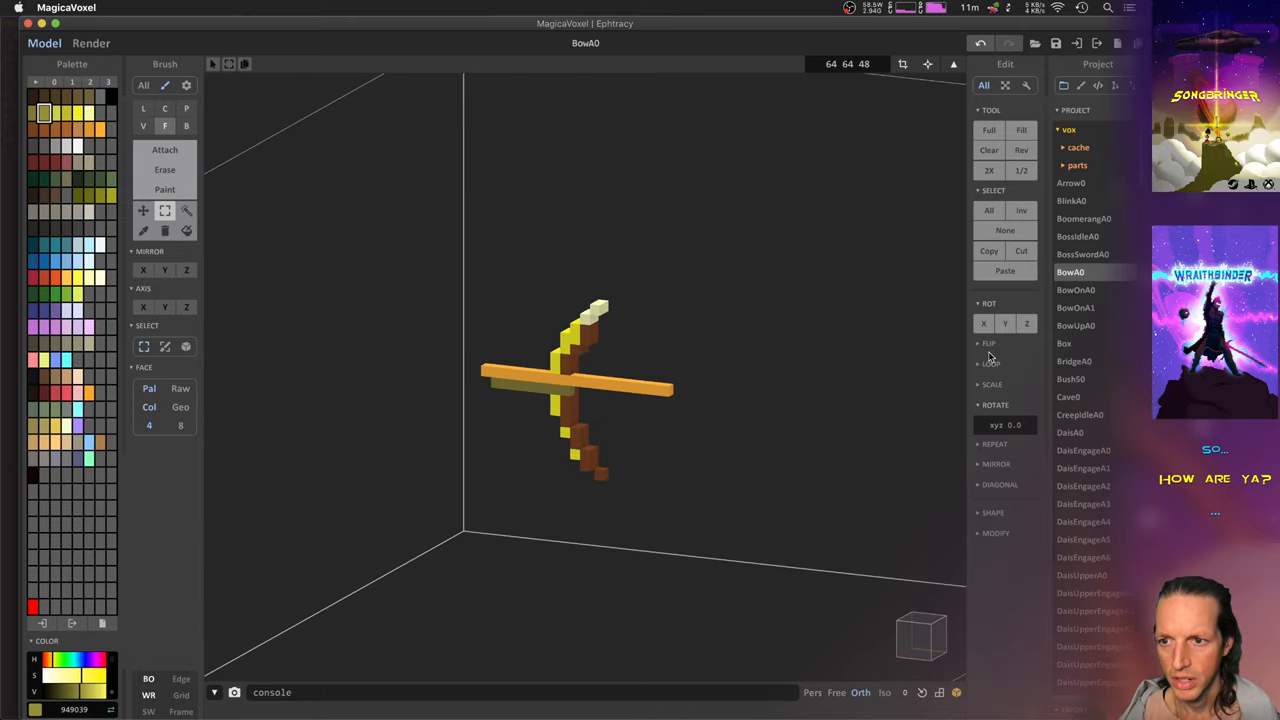
pyautogui.click(1076, 325)
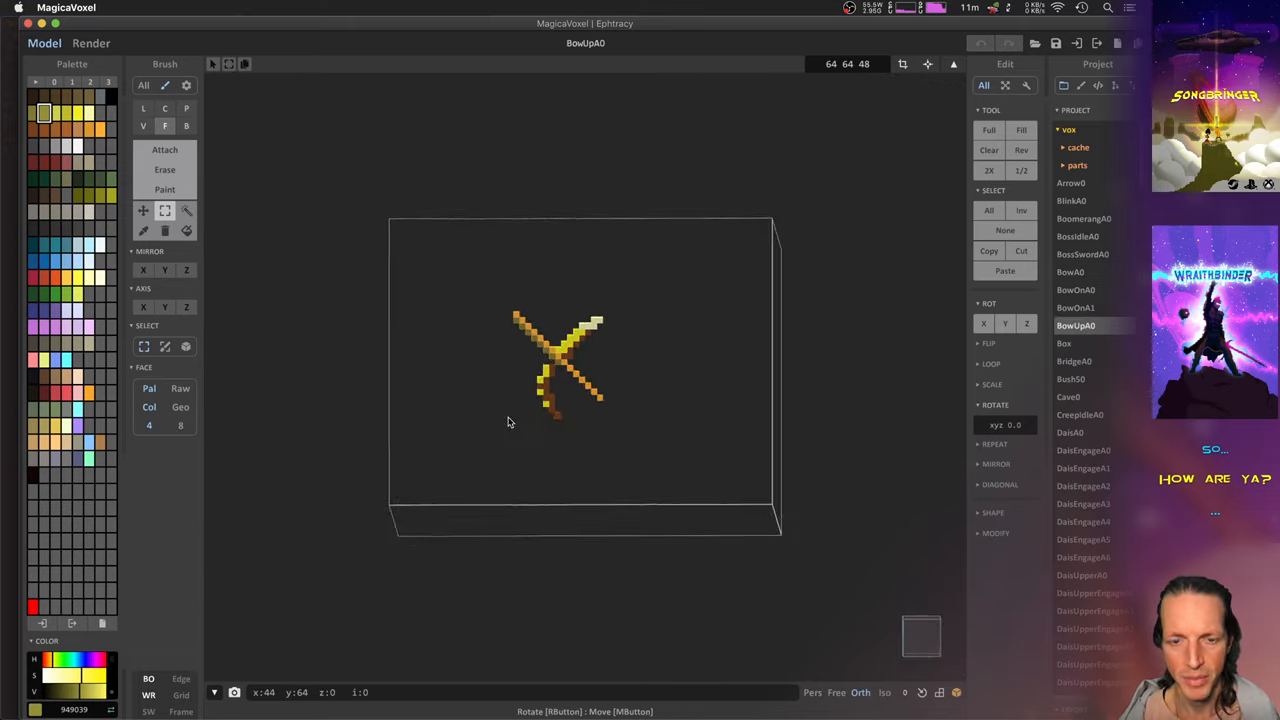
pyautogui.moveTo(510, 420); pyautogui.dragTo(535, 438)
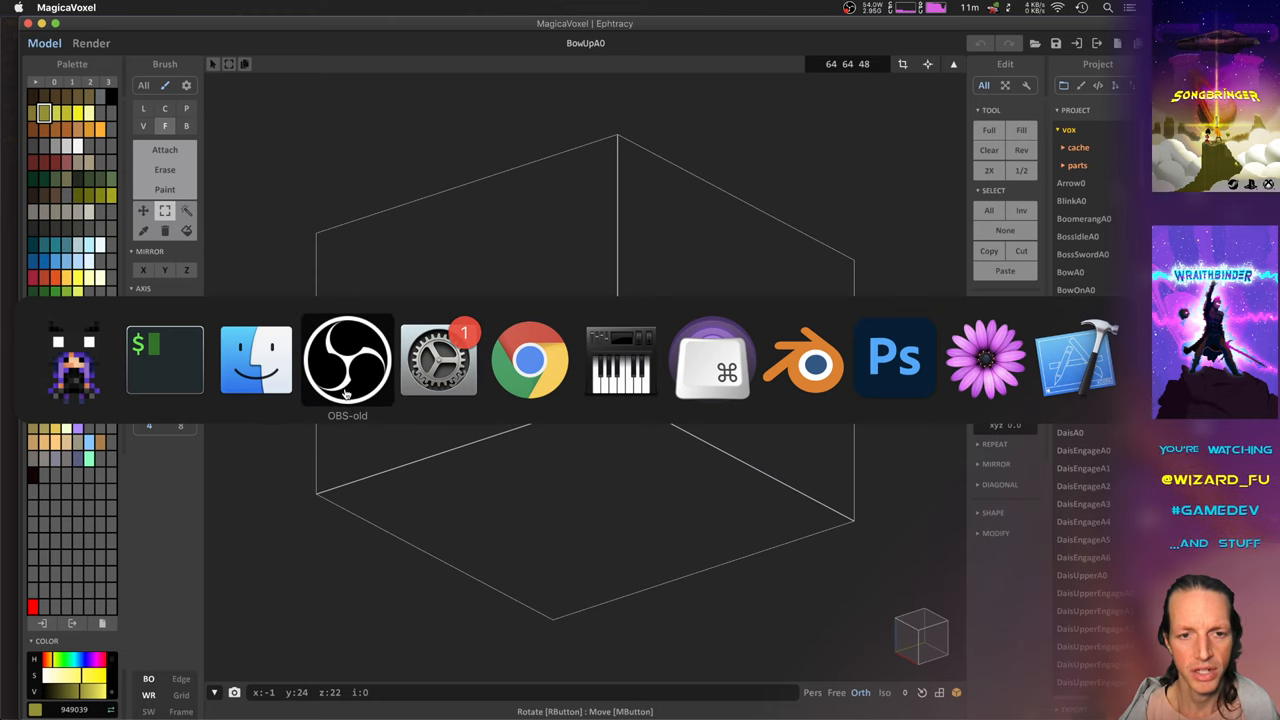
# - Load PlayerBowAimHighA.blend in Blender and orbit around the aiming character
pyautogui.click(803, 360)
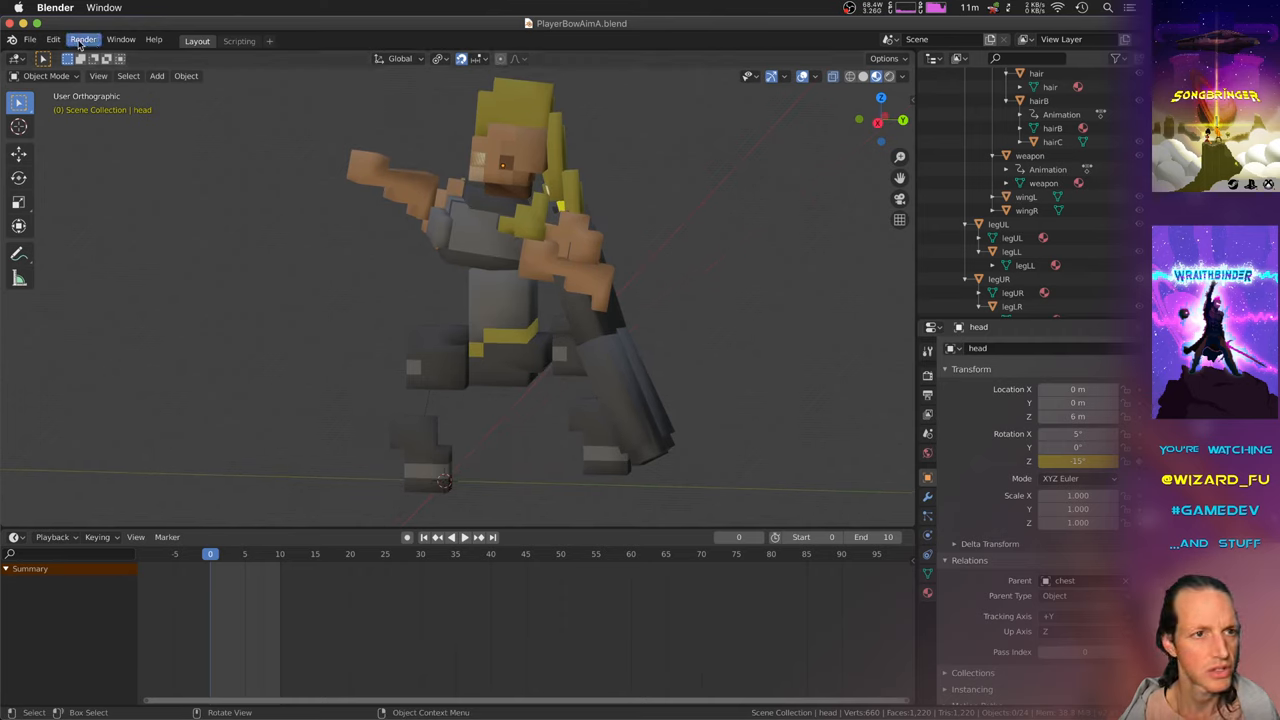
pyautogui.click(30, 39)
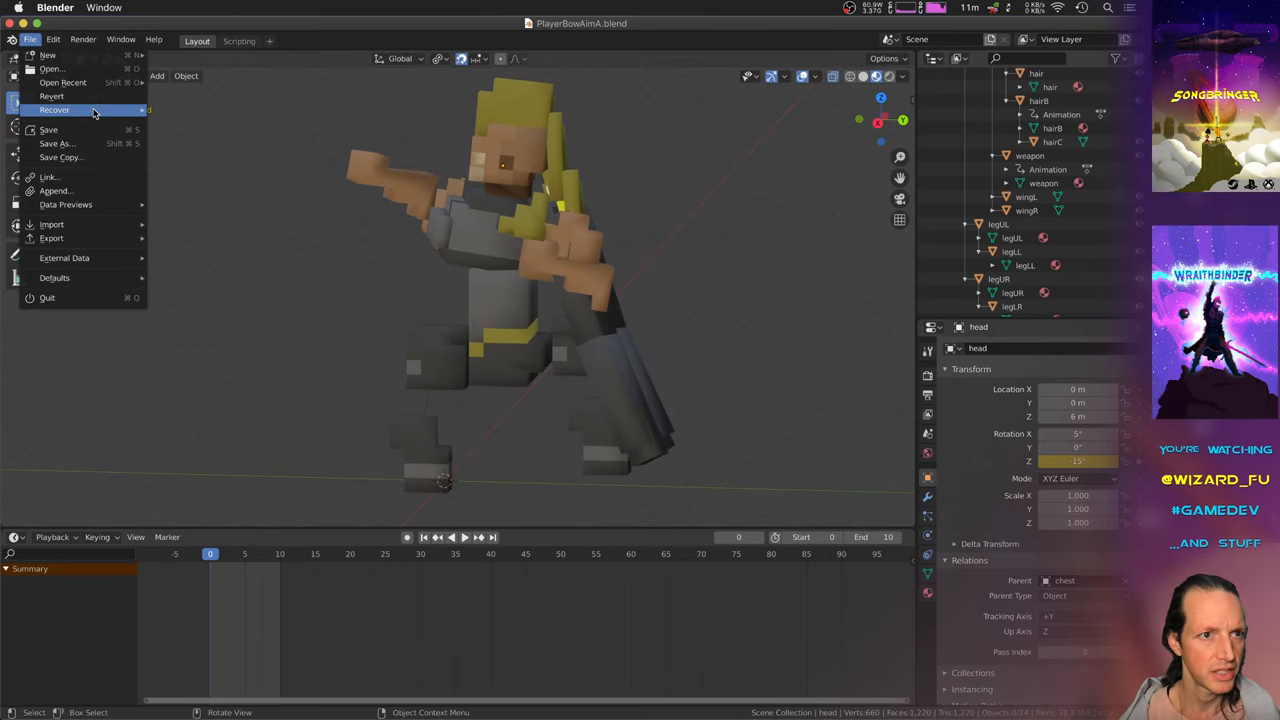
pyautogui.click(53, 39)
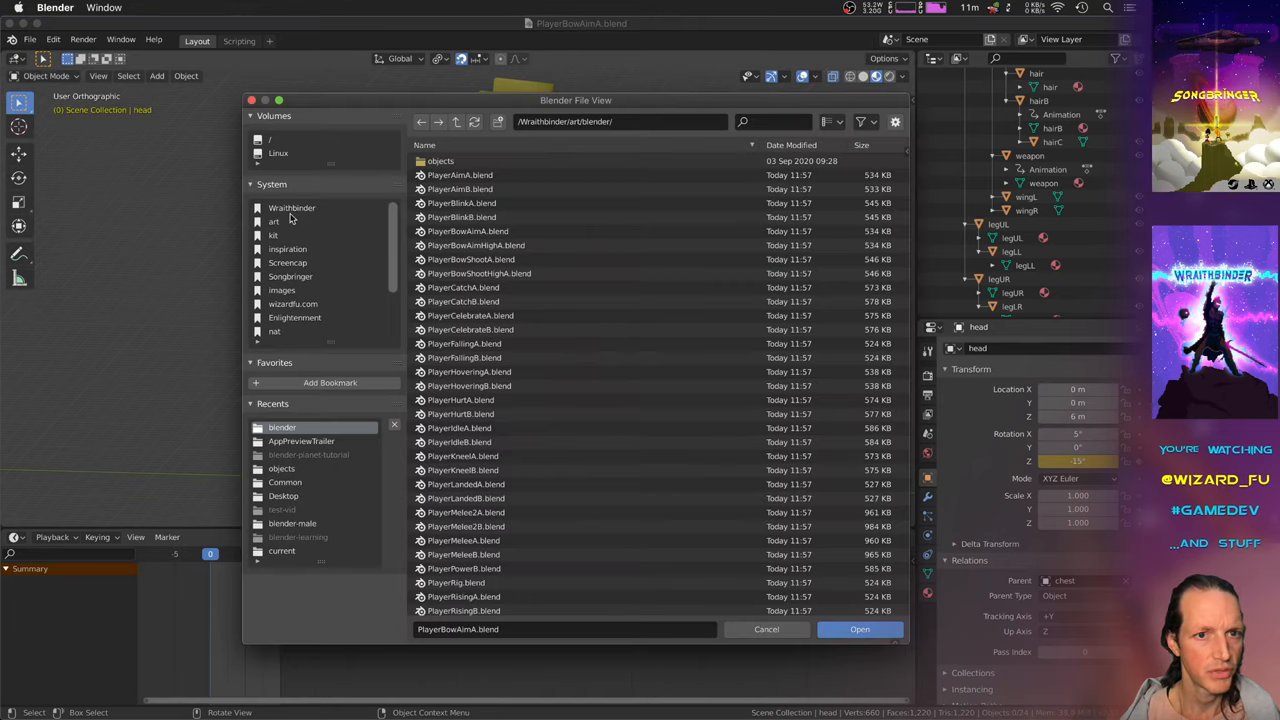
pyautogui.moveTo(465, 484)
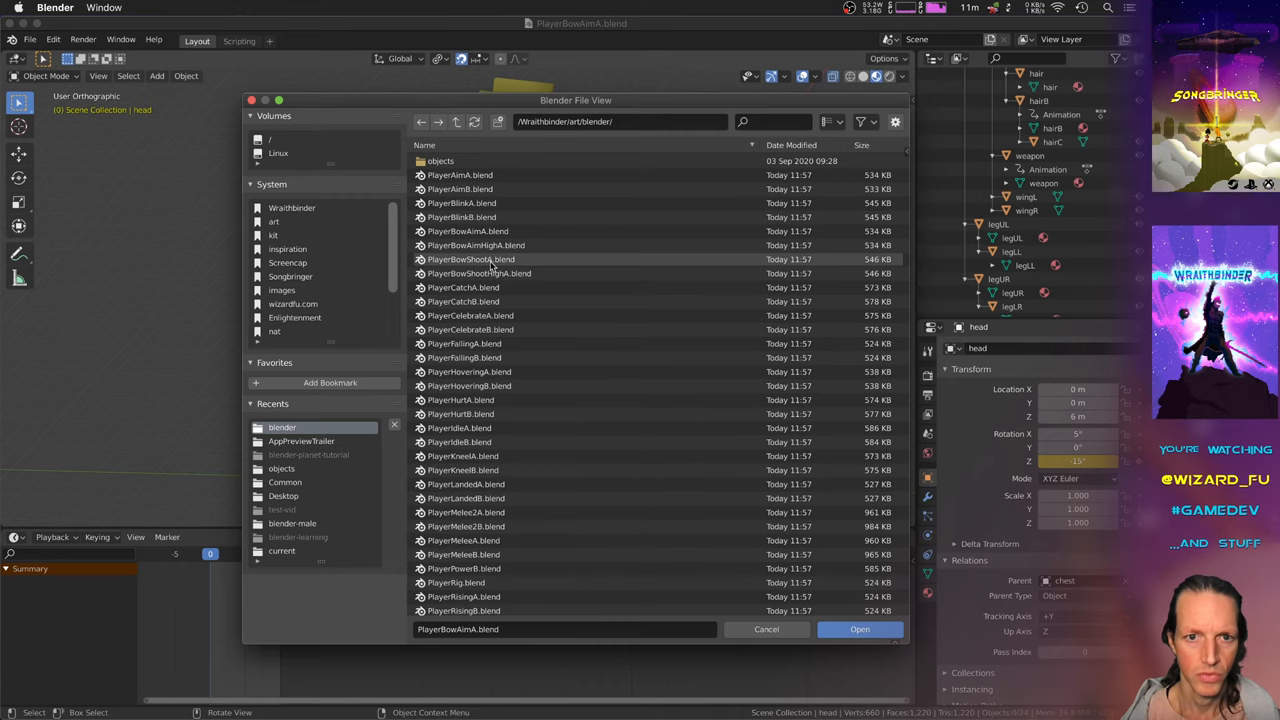
pyautogui.click(859, 629)
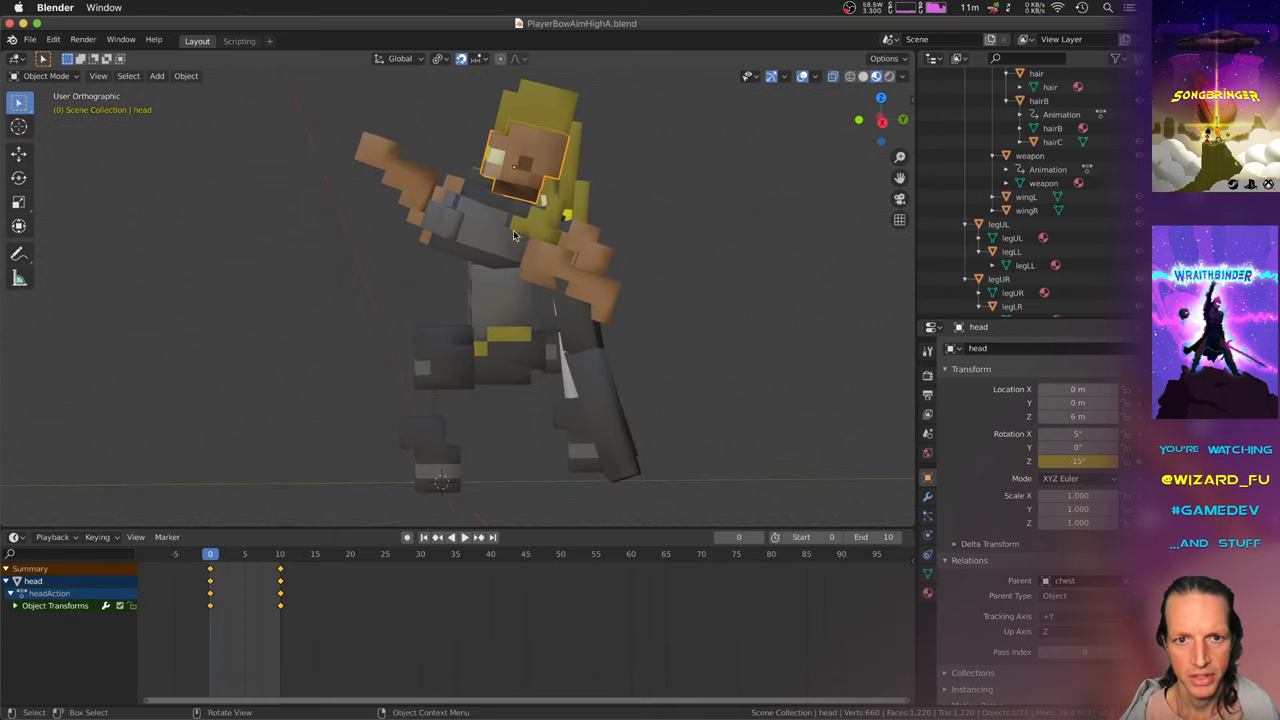
pyautogui.moveTo(515, 235); pyautogui.dragTo(478, 245)
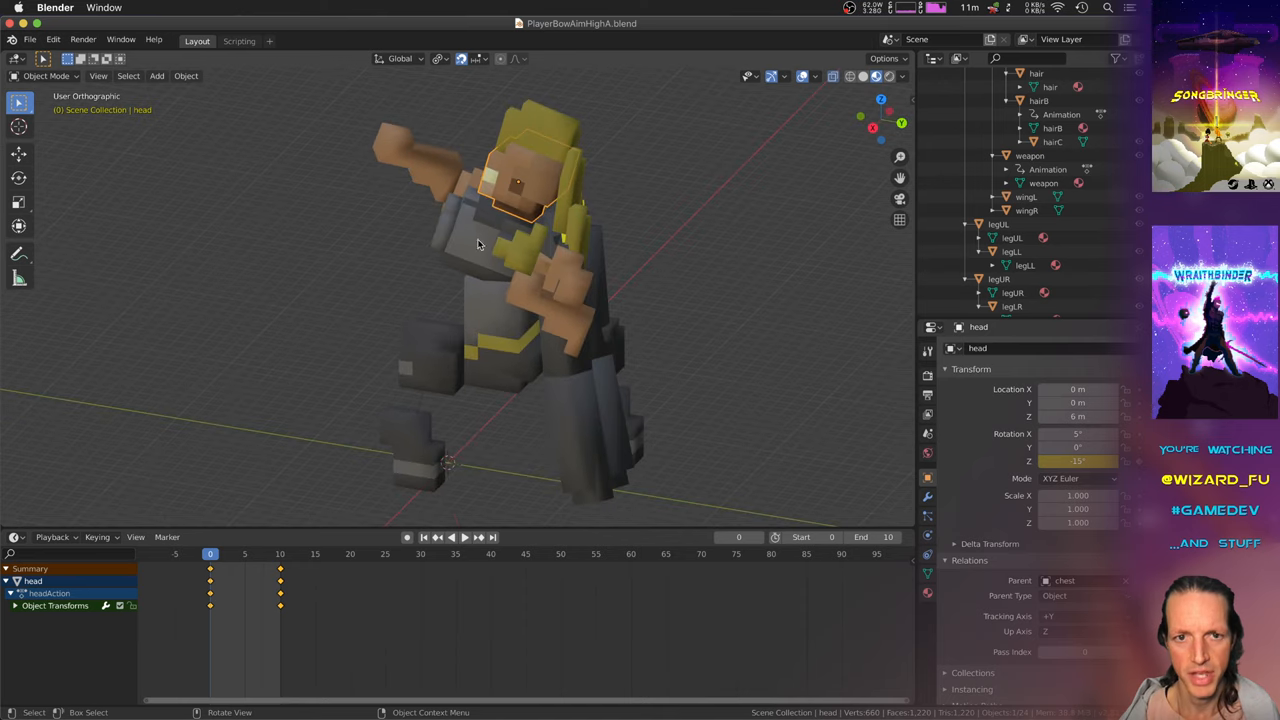
pyautogui.moveTo(478, 245); pyautogui.dragTo(408, 227)
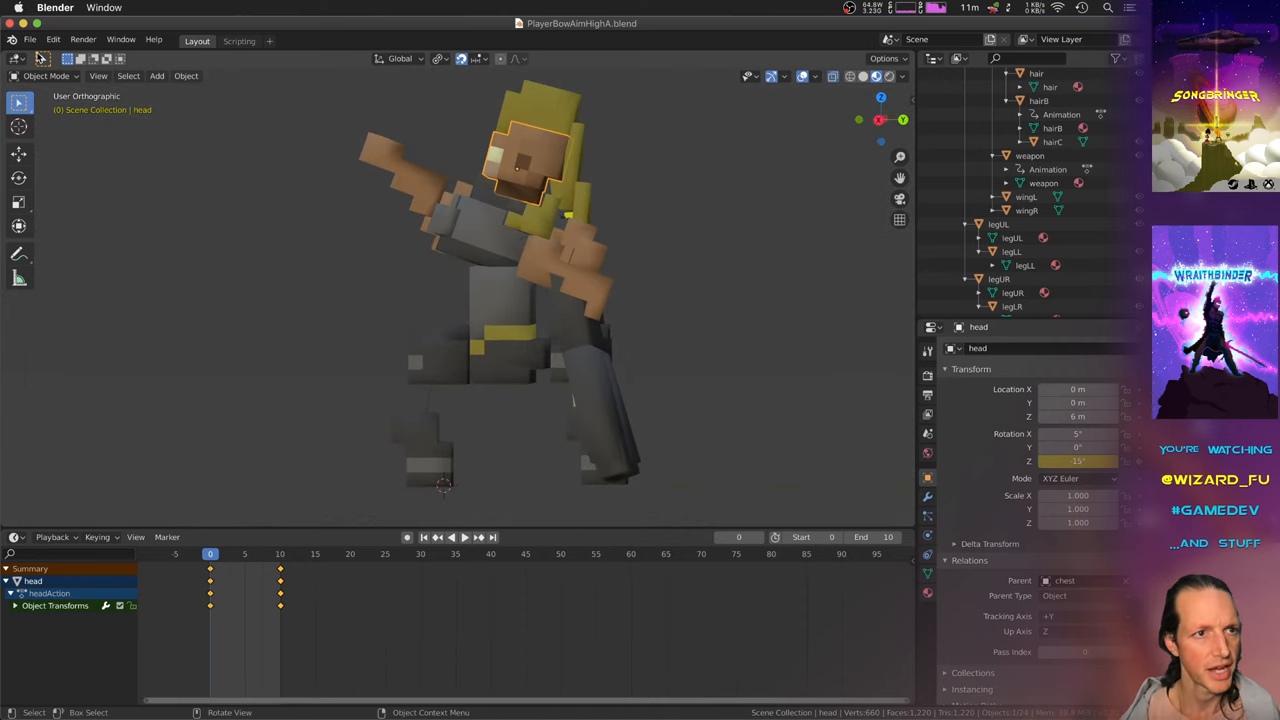
# - Load PlayerBowShootA.blend from the recent files list
pyautogui.click(30, 39)
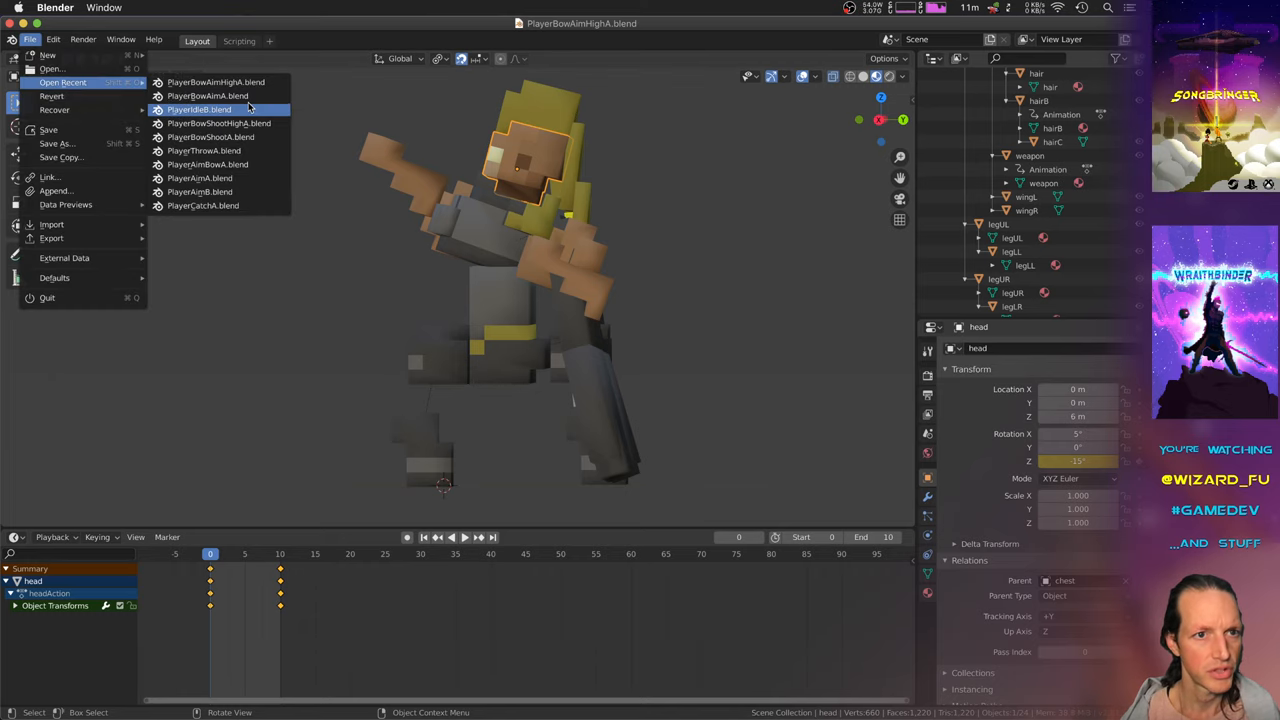
pyautogui.click(218, 123)
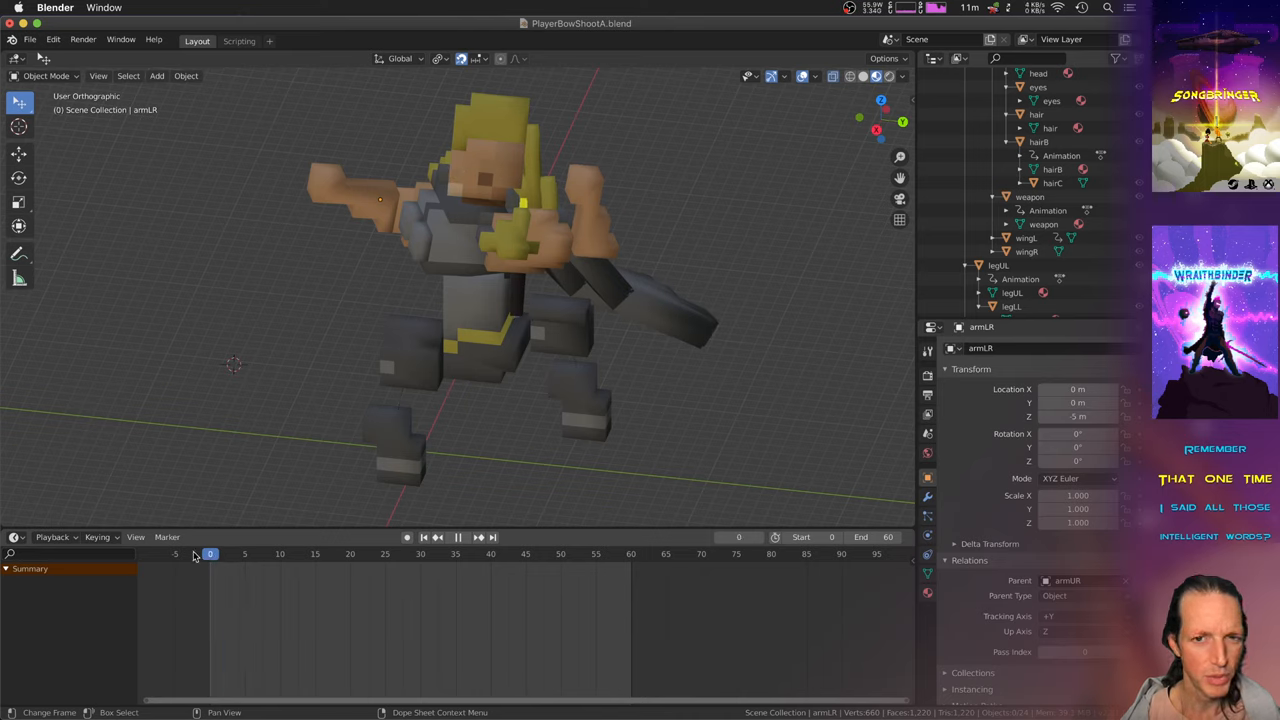
# - Scrub the shot animation through frames 37, 12 and 52, return to frame 1 and orbit the archer
pyautogui.click(469, 553)
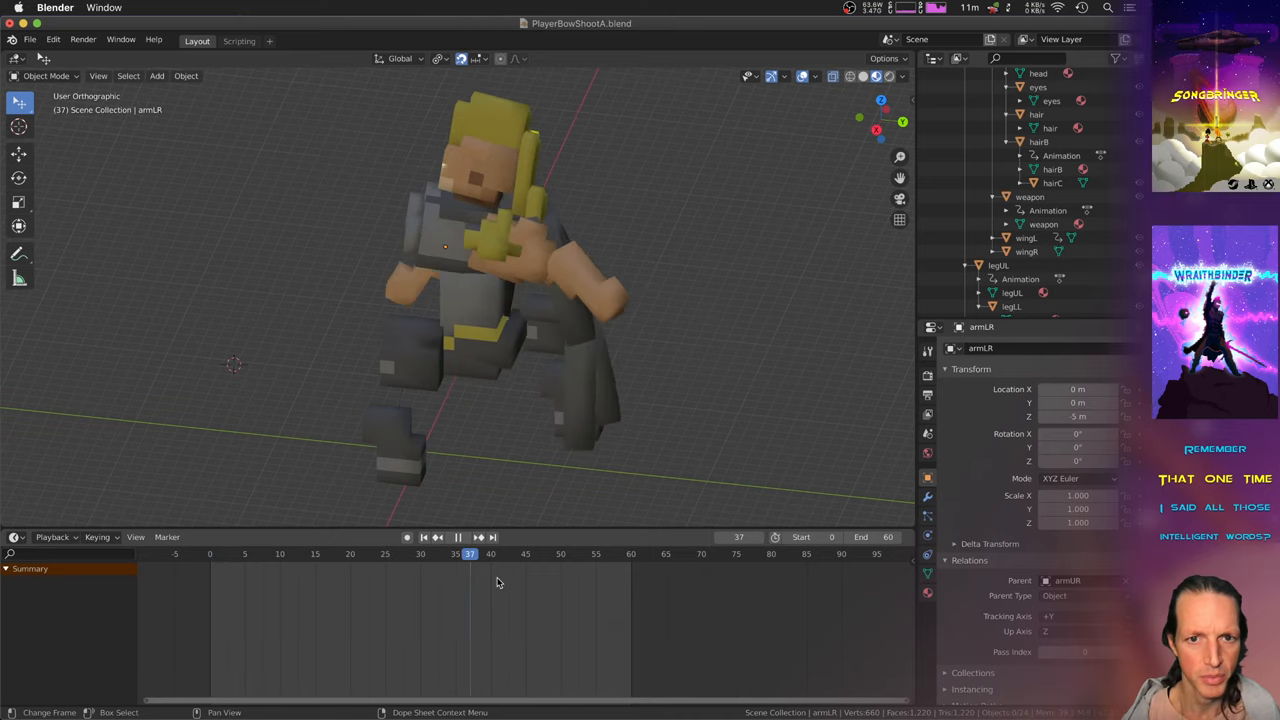
pyautogui.click(330, 554)
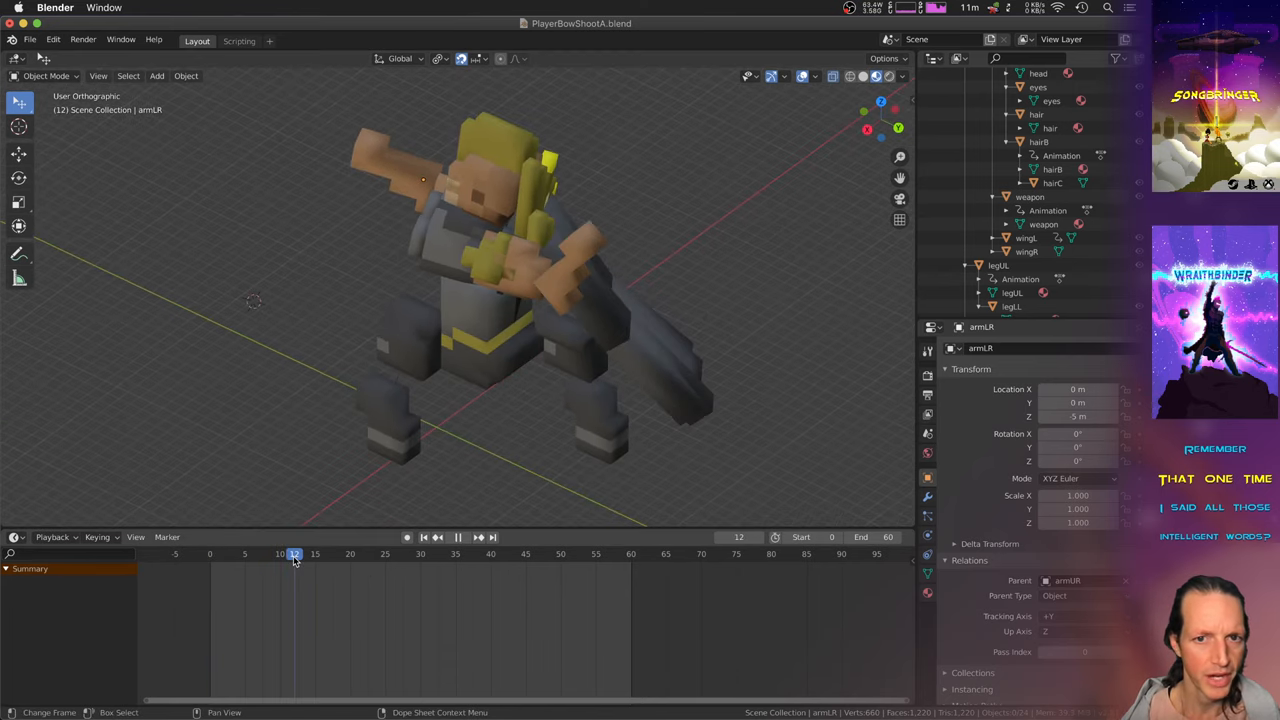
pyautogui.click(574, 554)
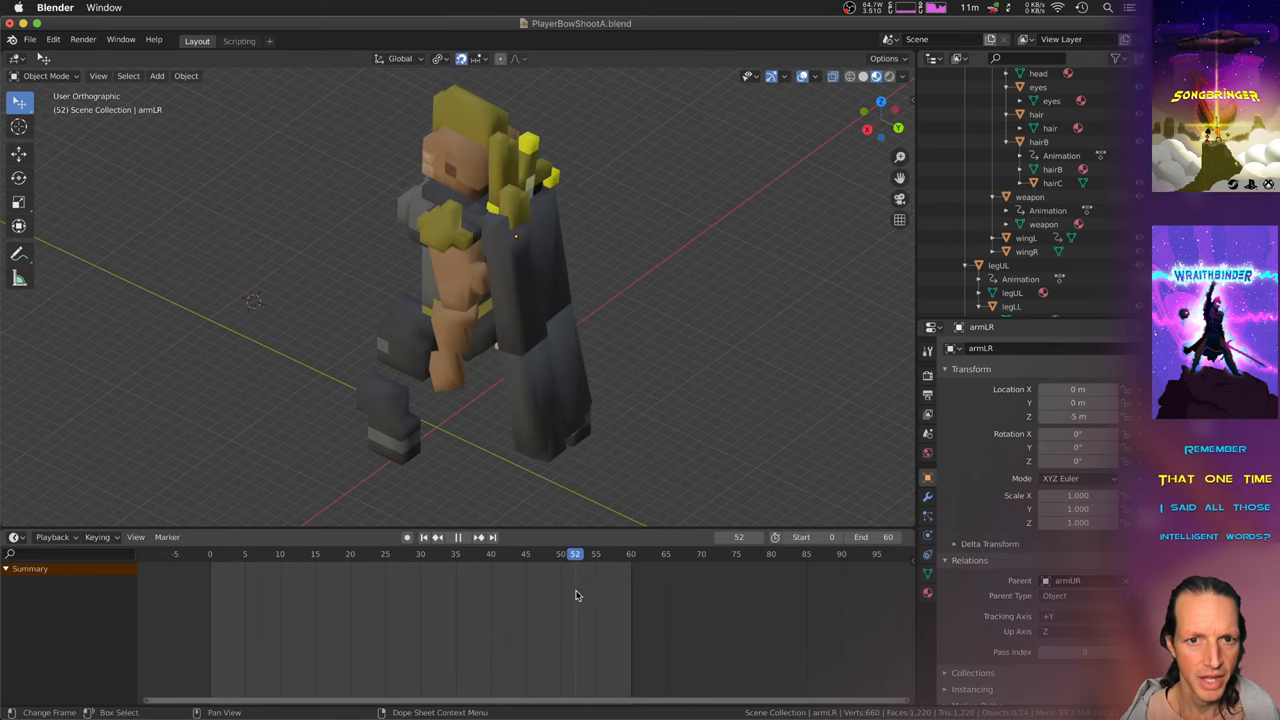
pyautogui.click(315, 554)
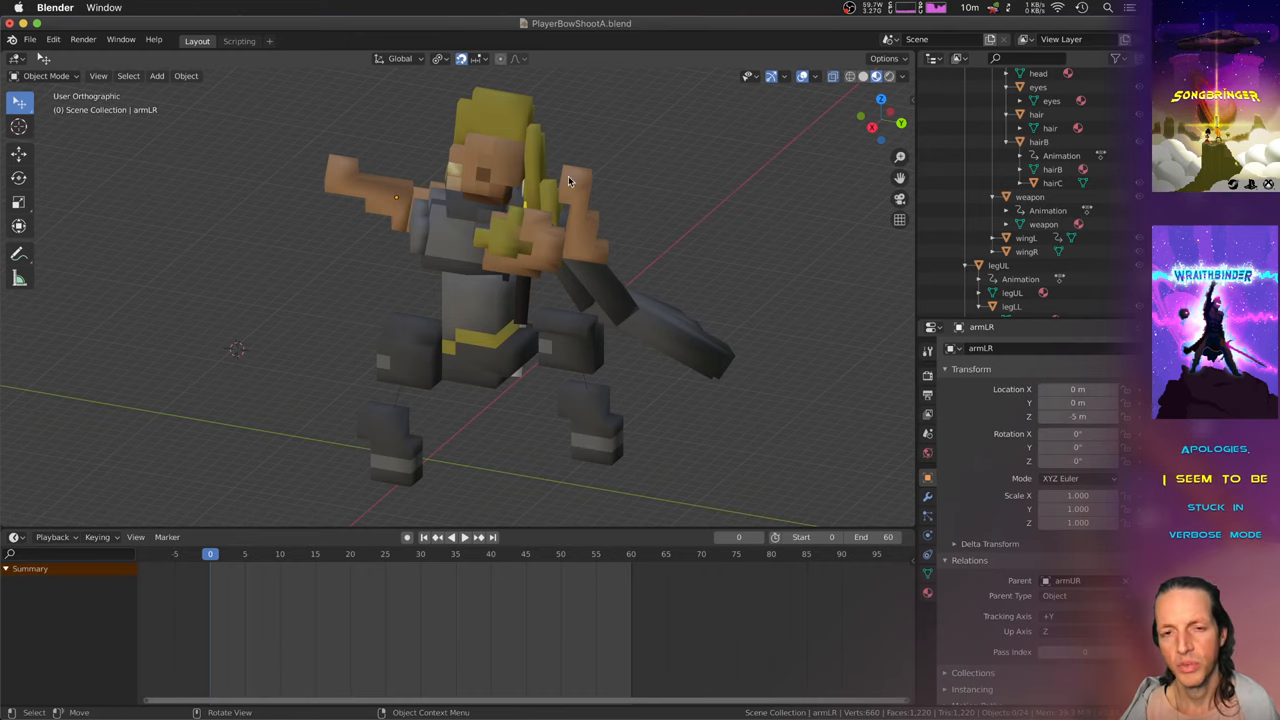
pyautogui.moveTo(647, 248)
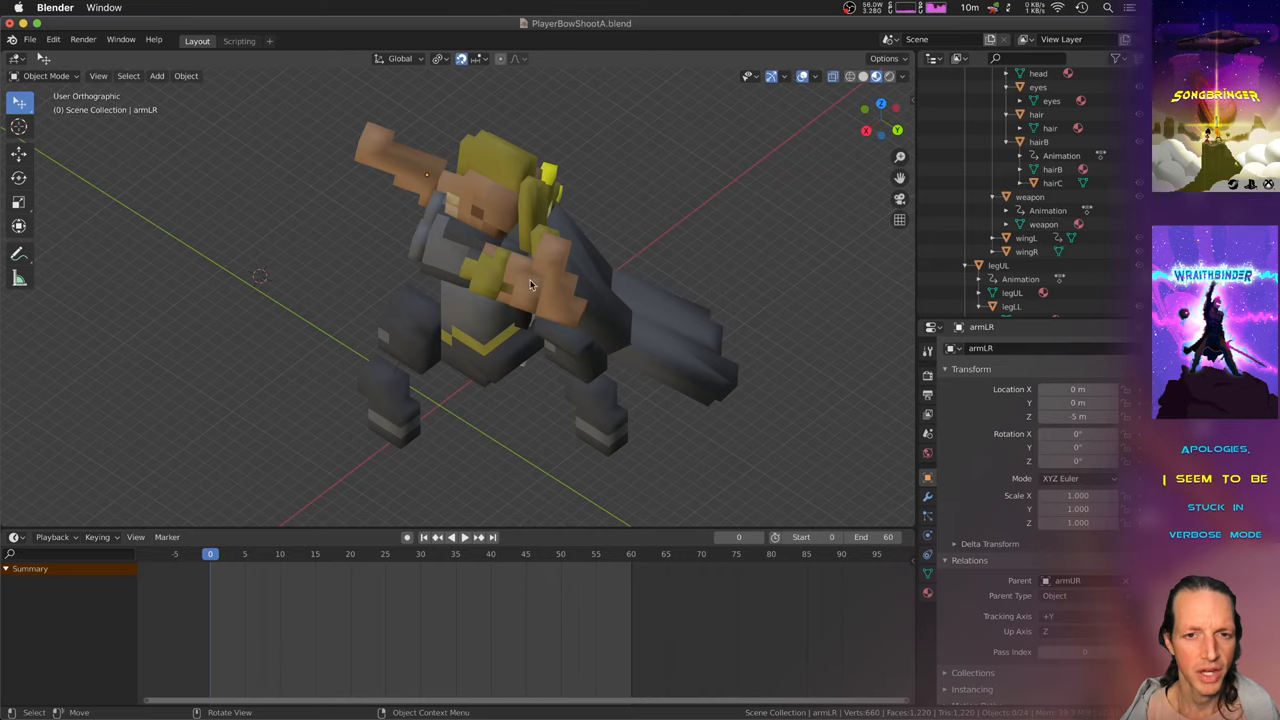
pyautogui.moveTo(530, 285); pyautogui.dragTo(650, 185)
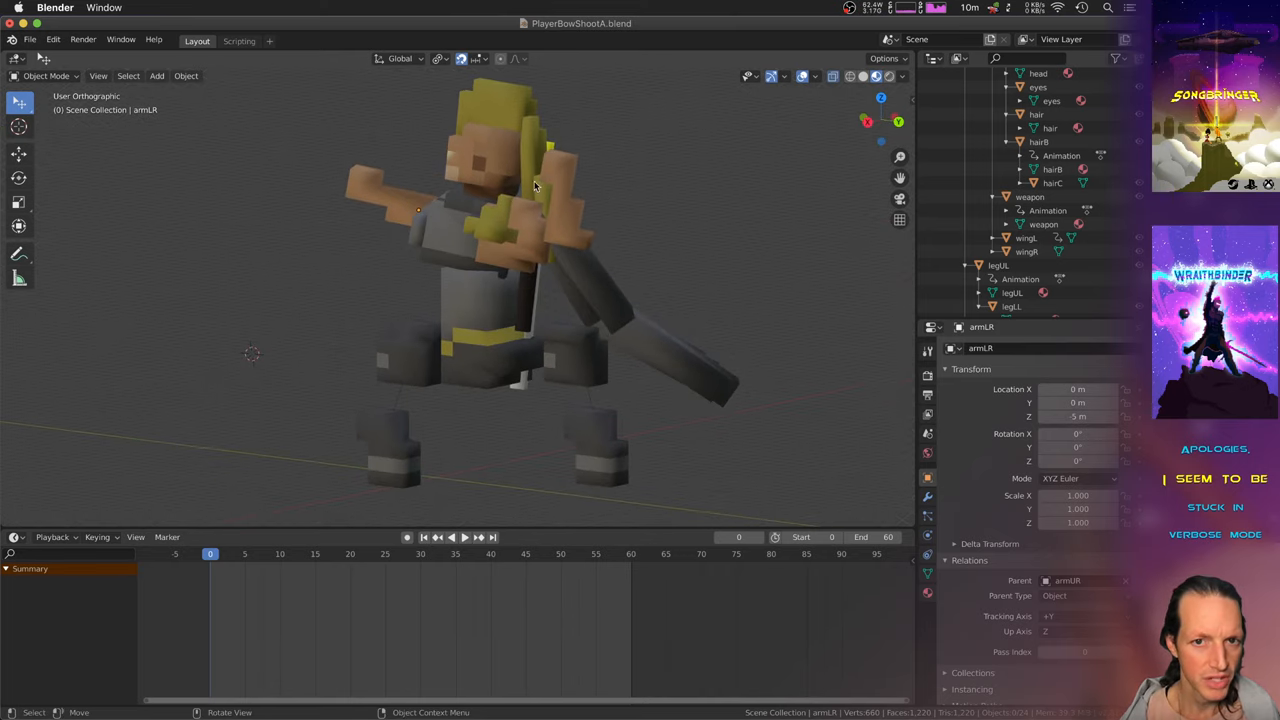
# - Review the poses at frames 5, 22, 49, 1, 46 and 15 on the Dope Sheet timeline
pyautogui.click(449, 537)
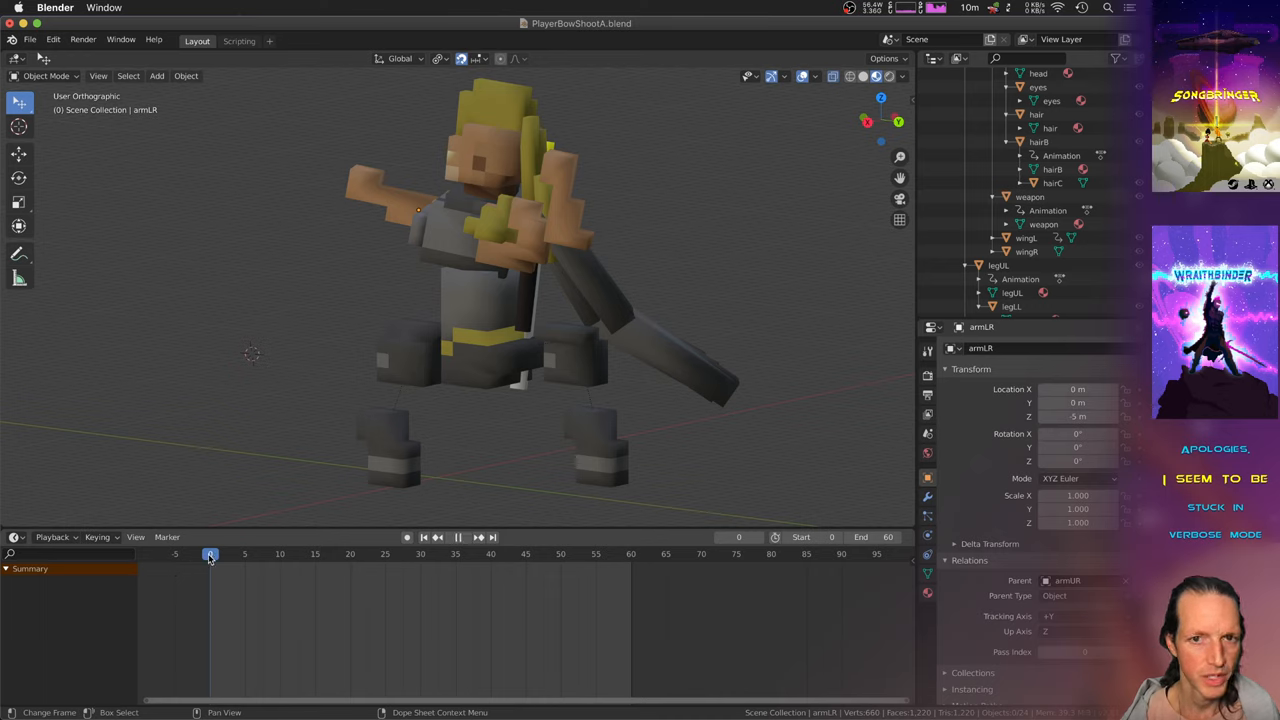
pyautogui.click(245, 554)
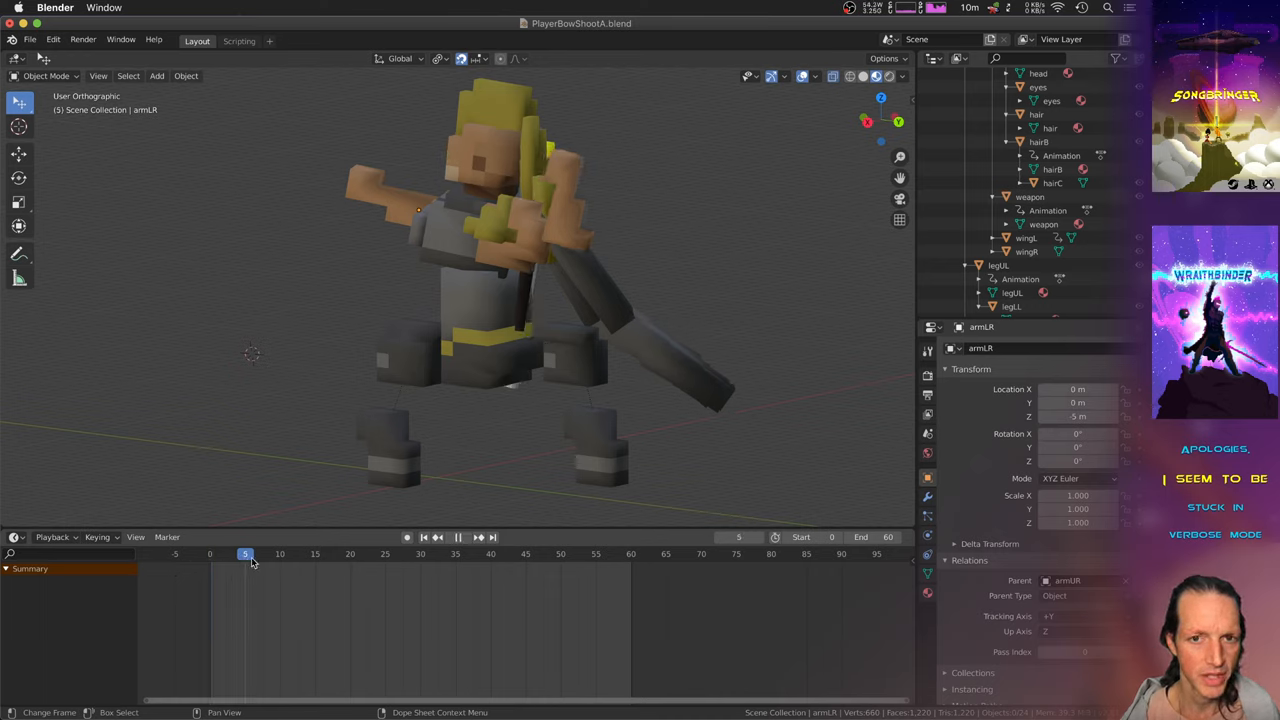
pyautogui.click(364, 554)
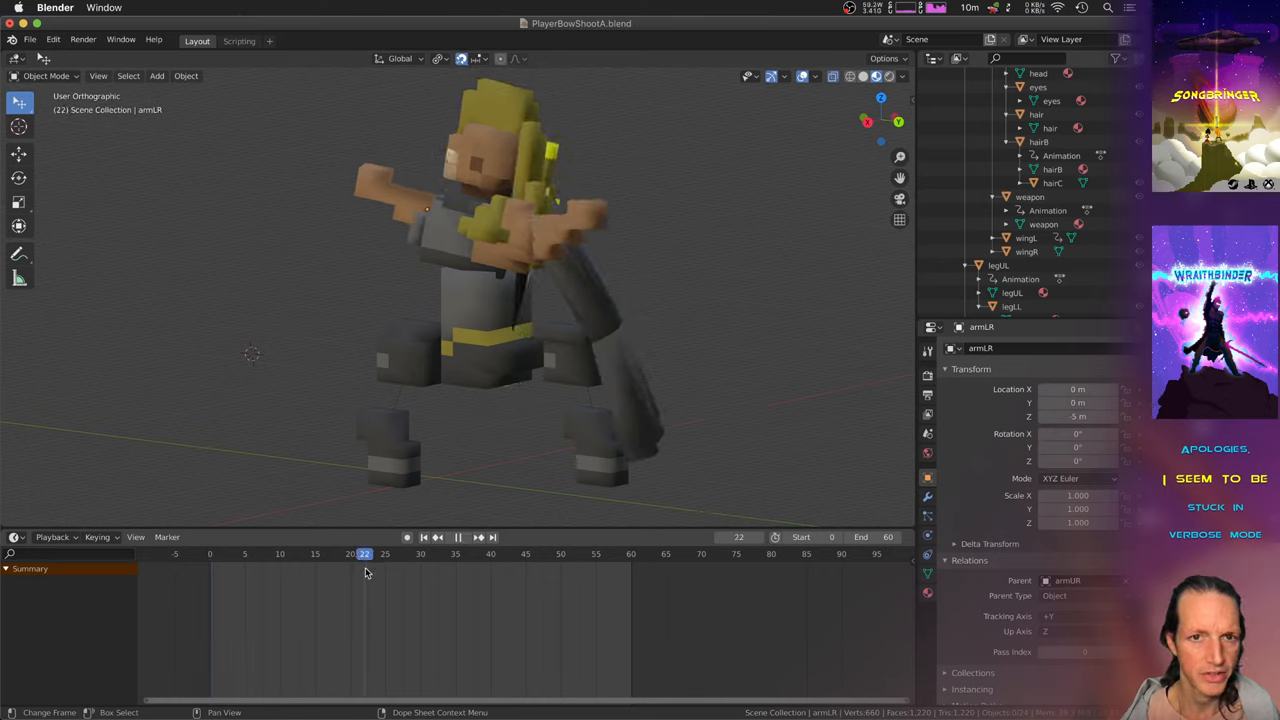
pyautogui.click(554, 554)
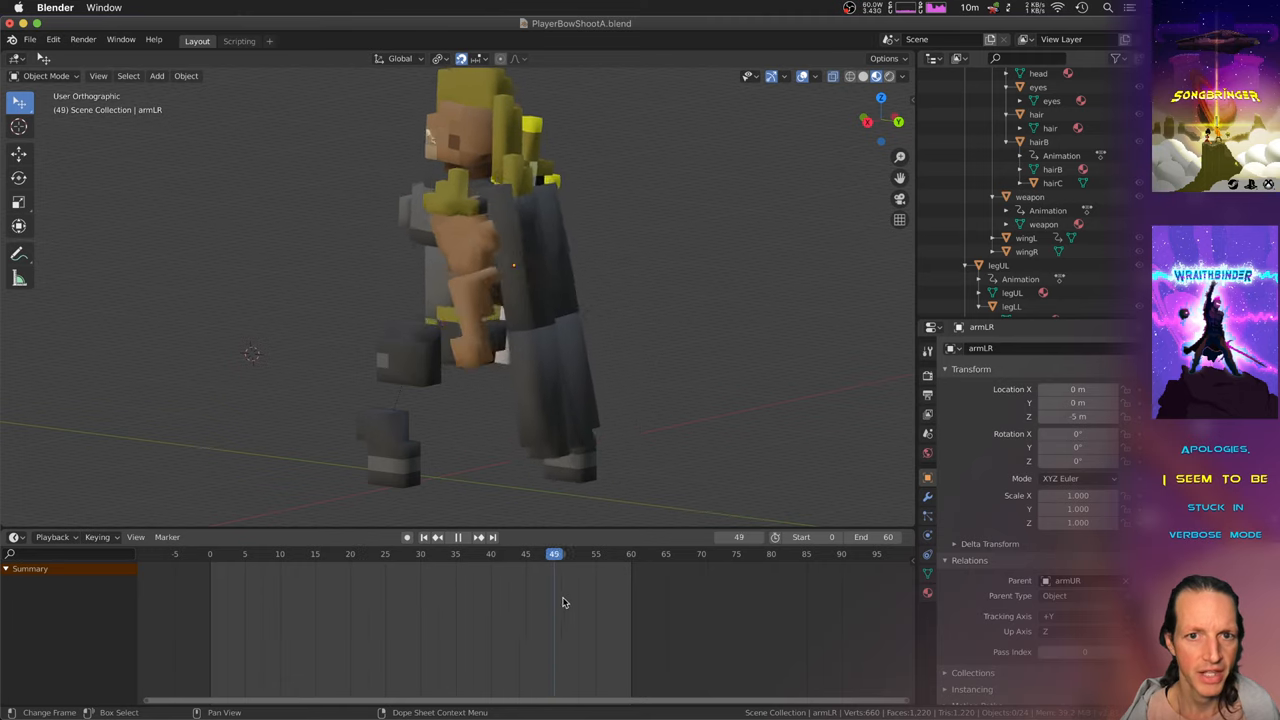
pyautogui.click(216, 553)
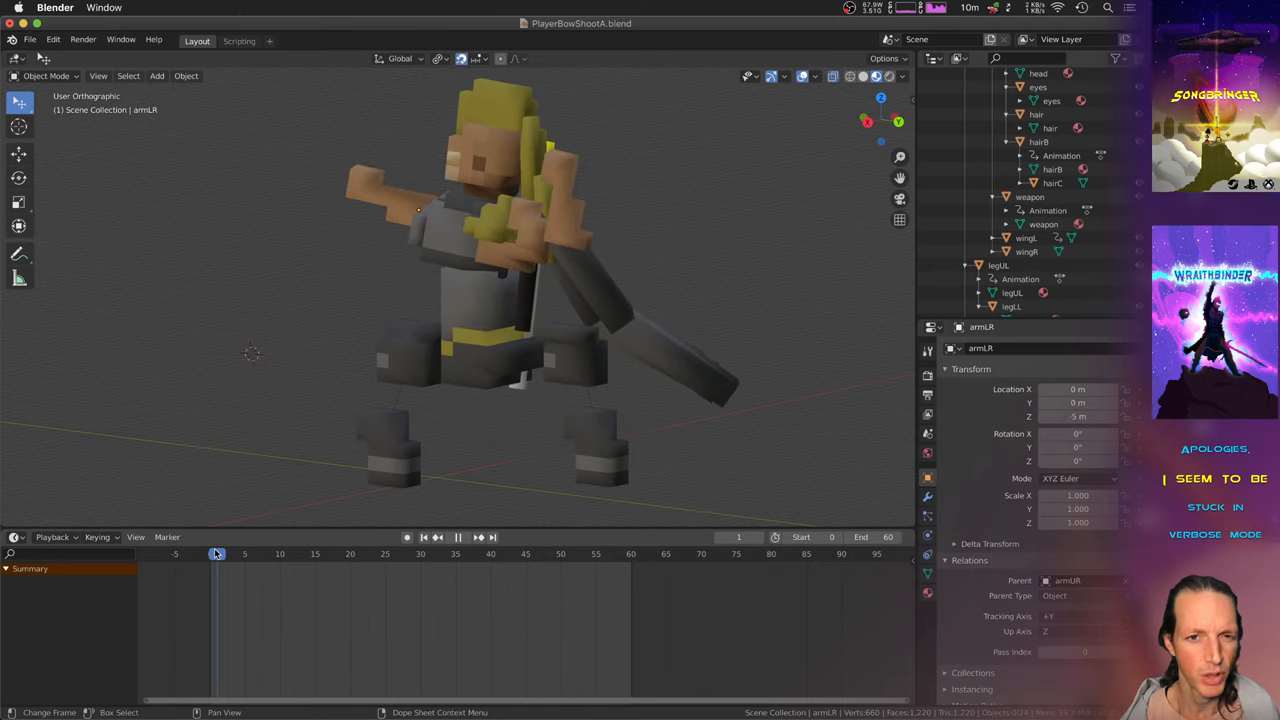
pyautogui.click(532, 553)
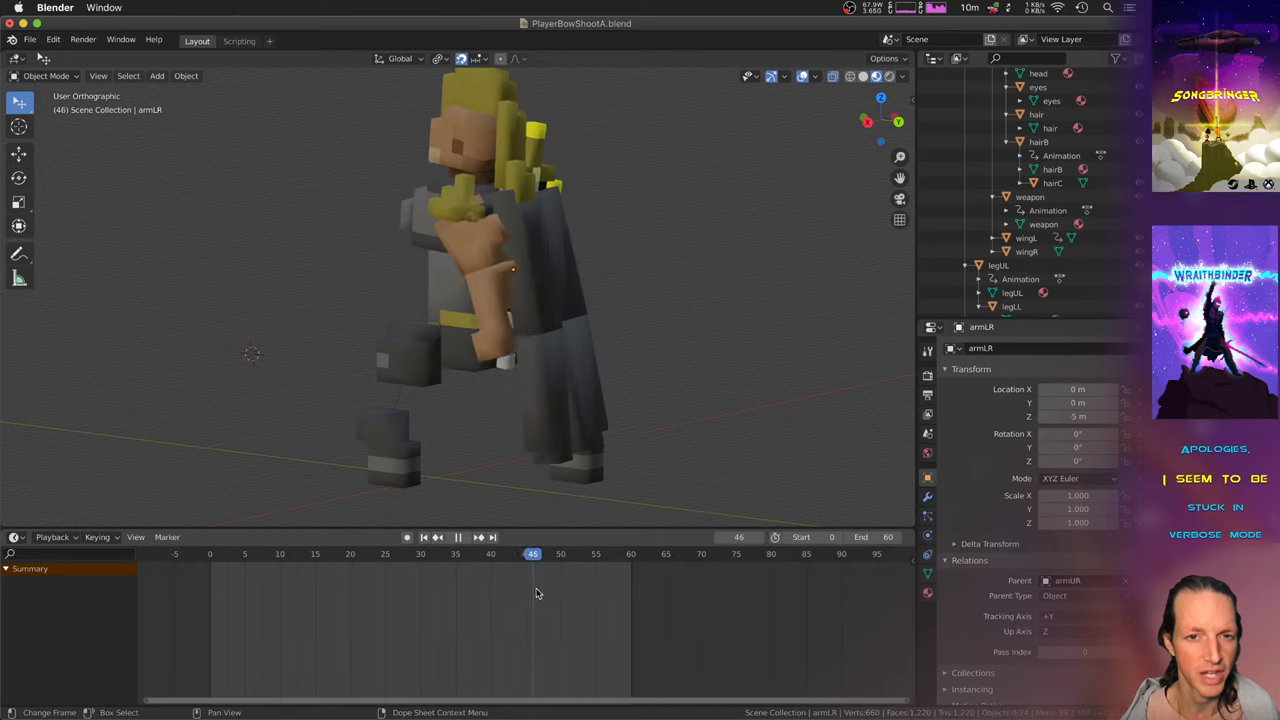
pyautogui.click(393, 553)
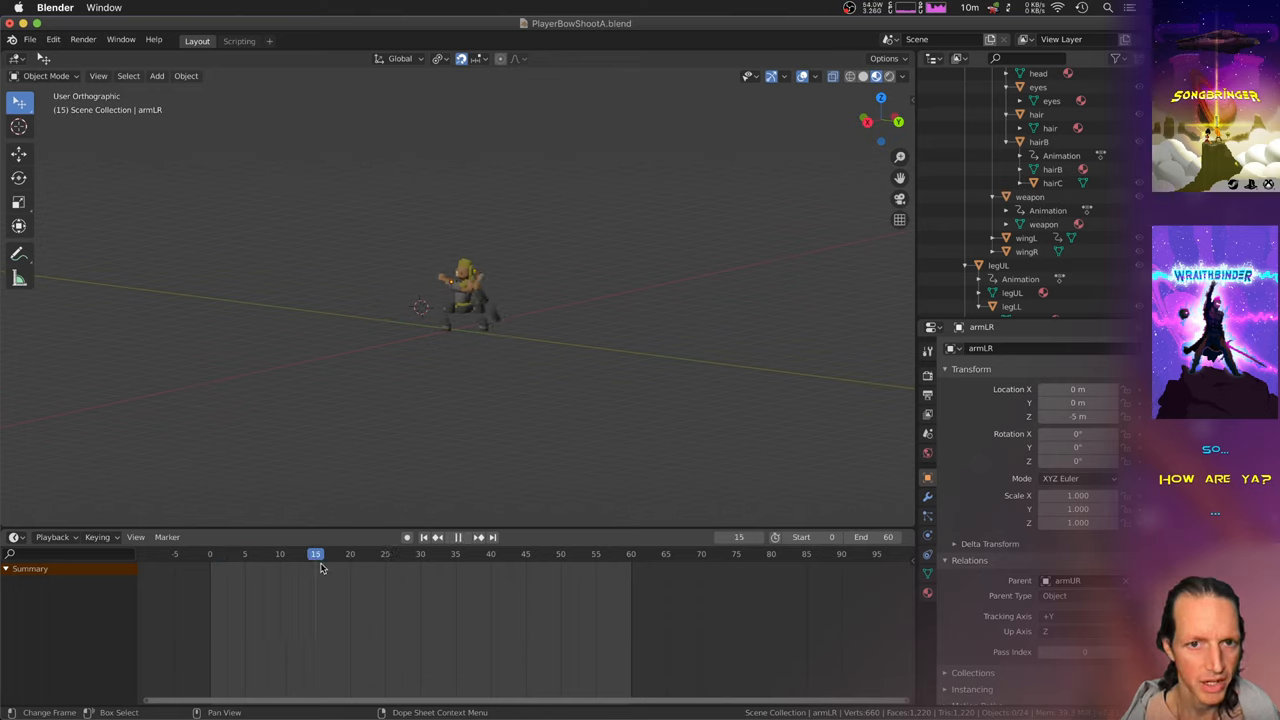
pyautogui.click(477, 554)
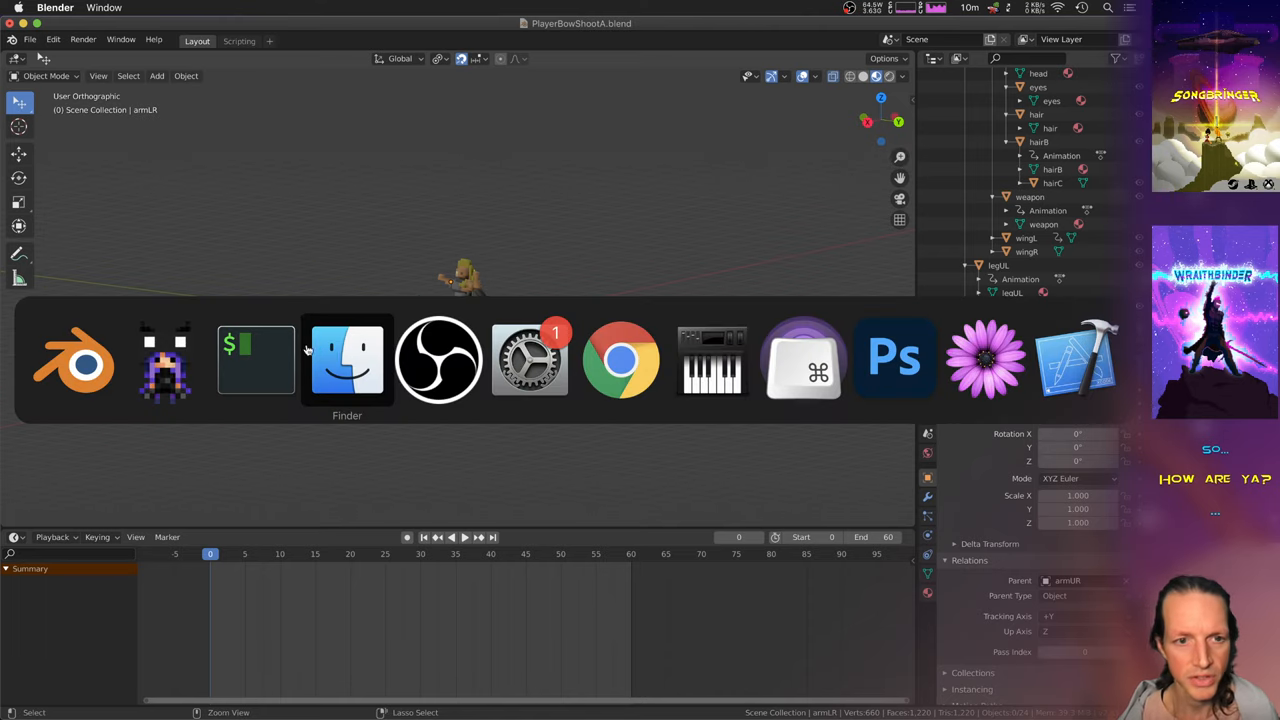
# - Back in Vim, step through BowShot.txt's ai stick sequence, checking the position z and remove lines
pyautogui.click(255, 360)
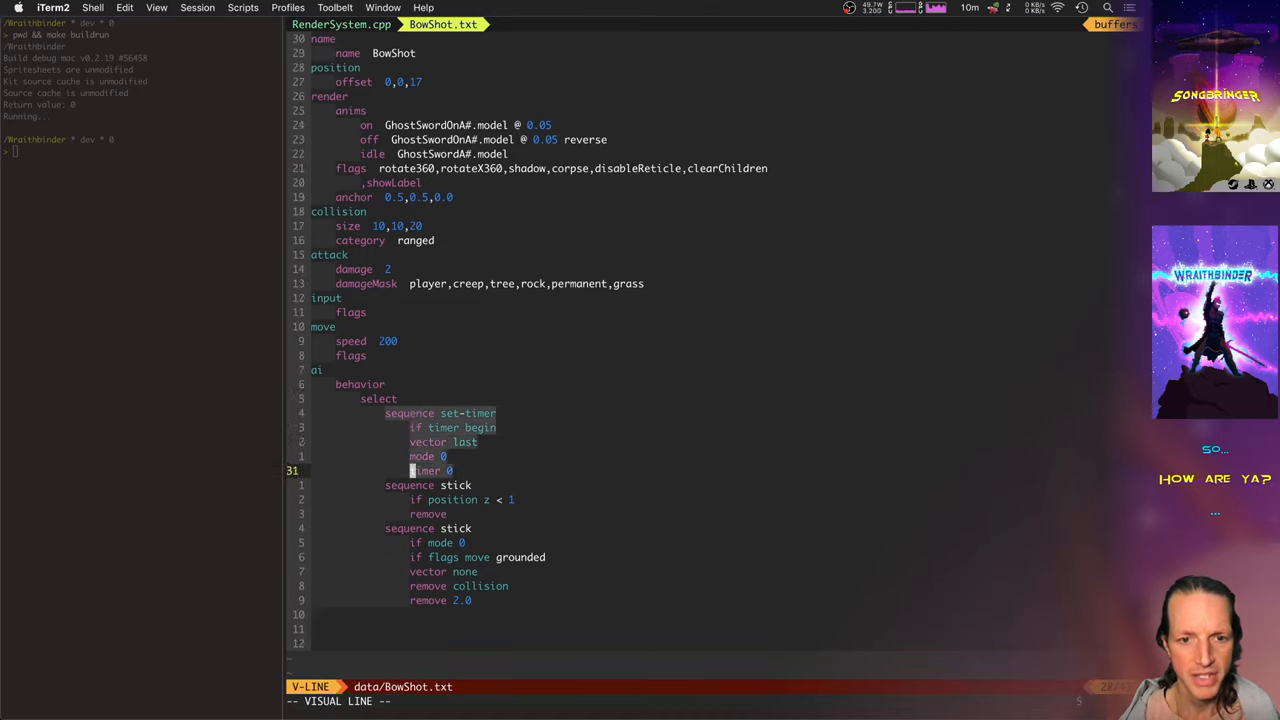
pyautogui.press('Escape')
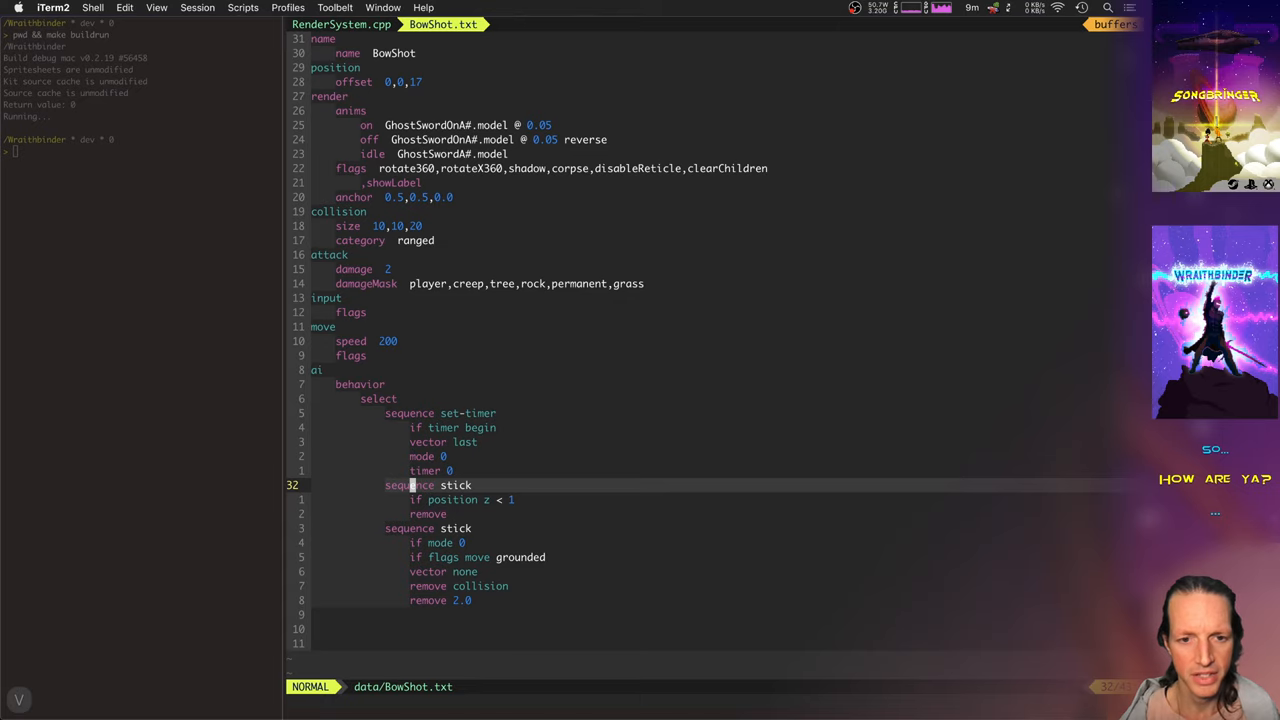
pyautogui.press('V')
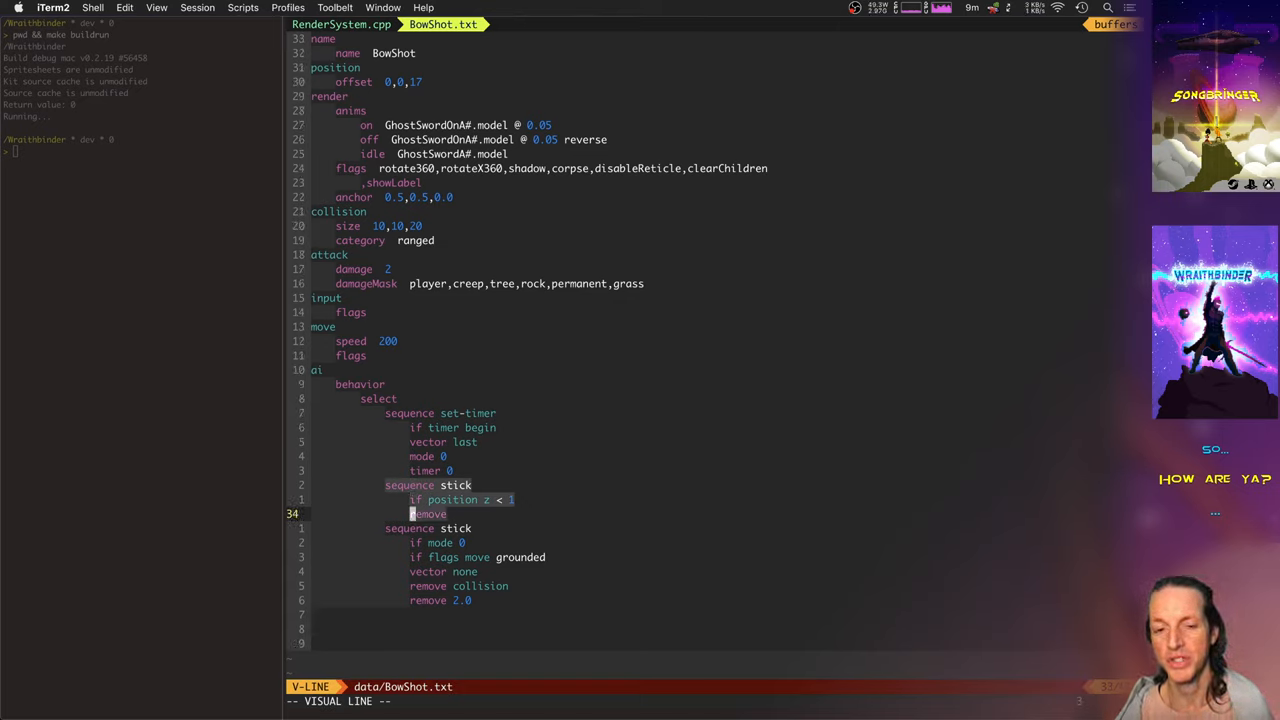
pyautogui.press('Escape')
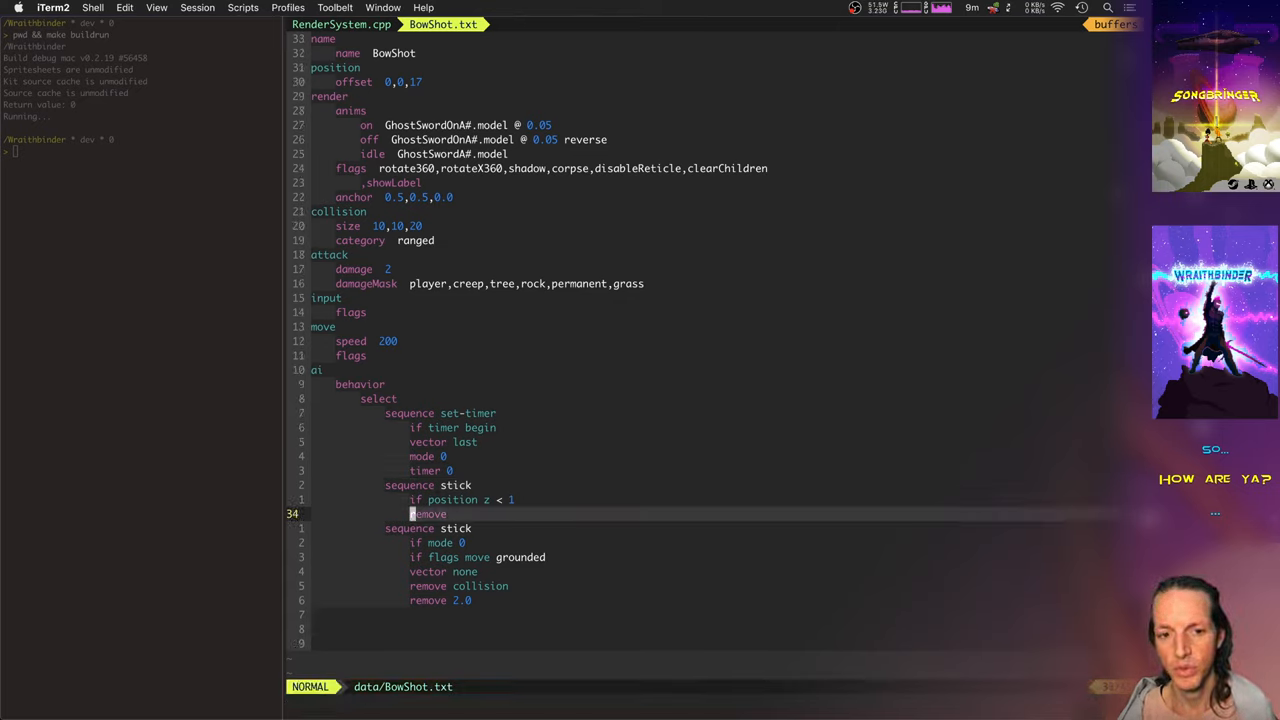
pyautogui.press('V')
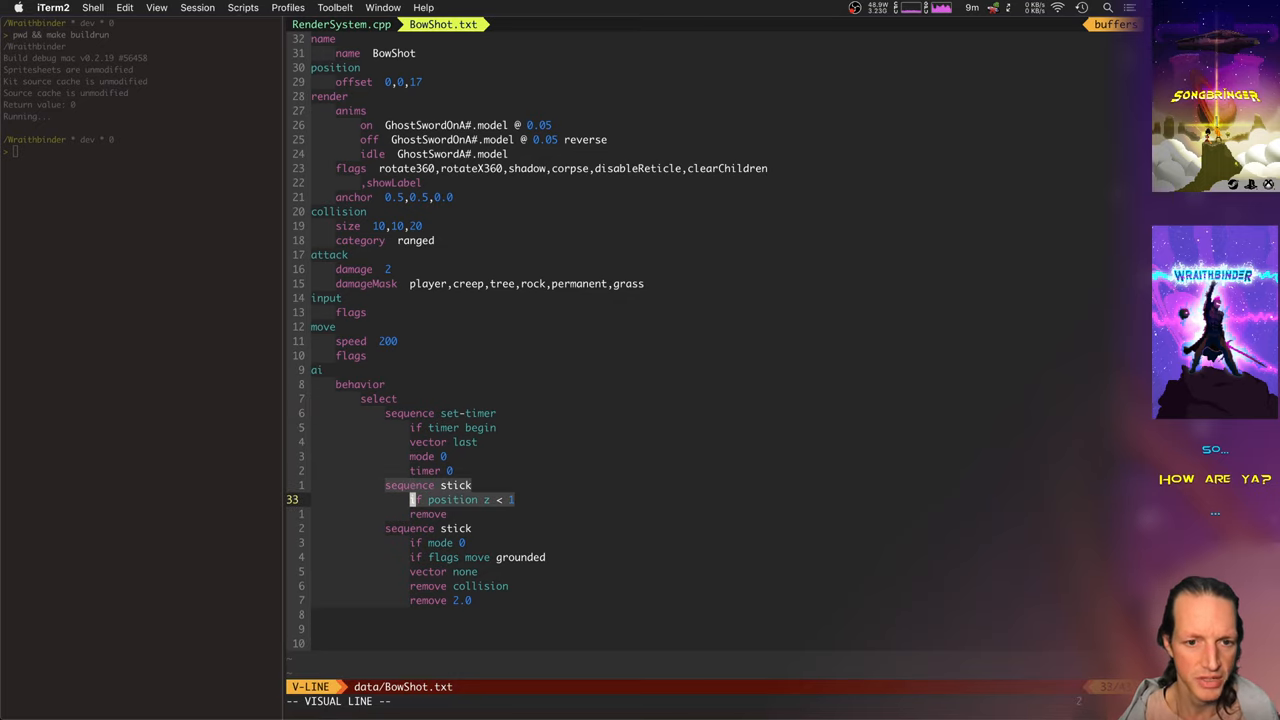
pyautogui.press('j')
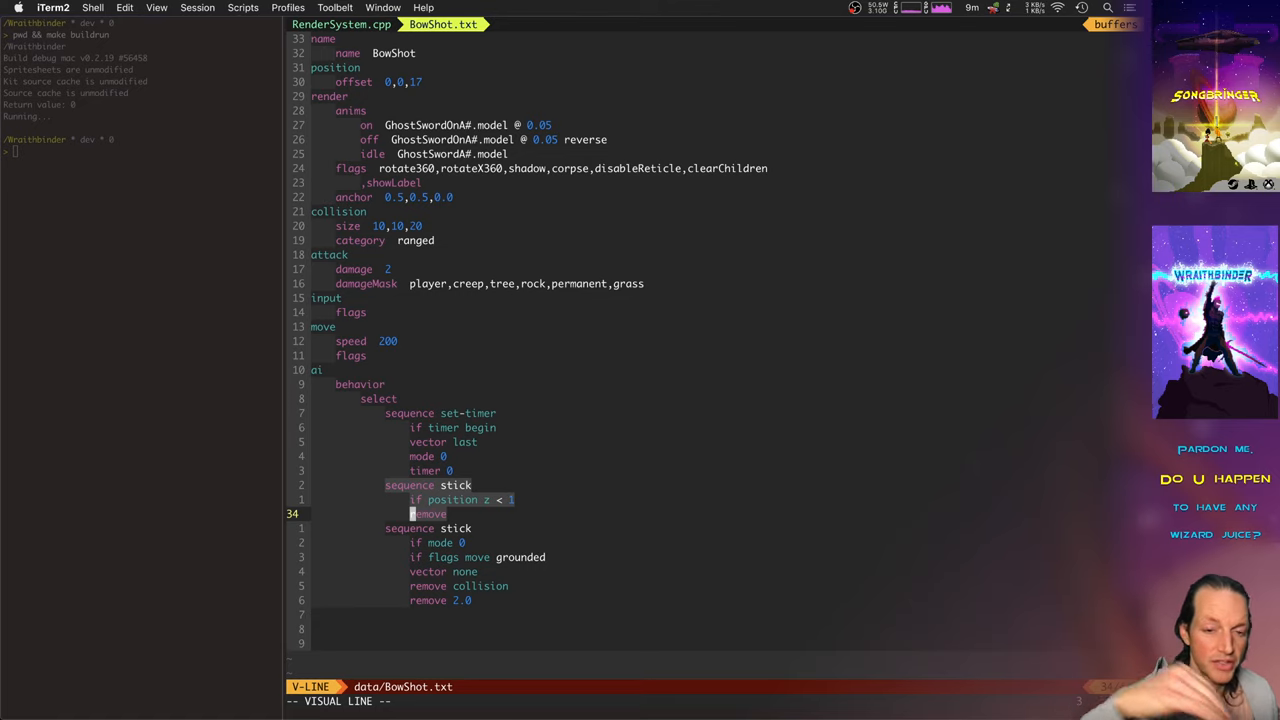
pyautogui.press('Escape')
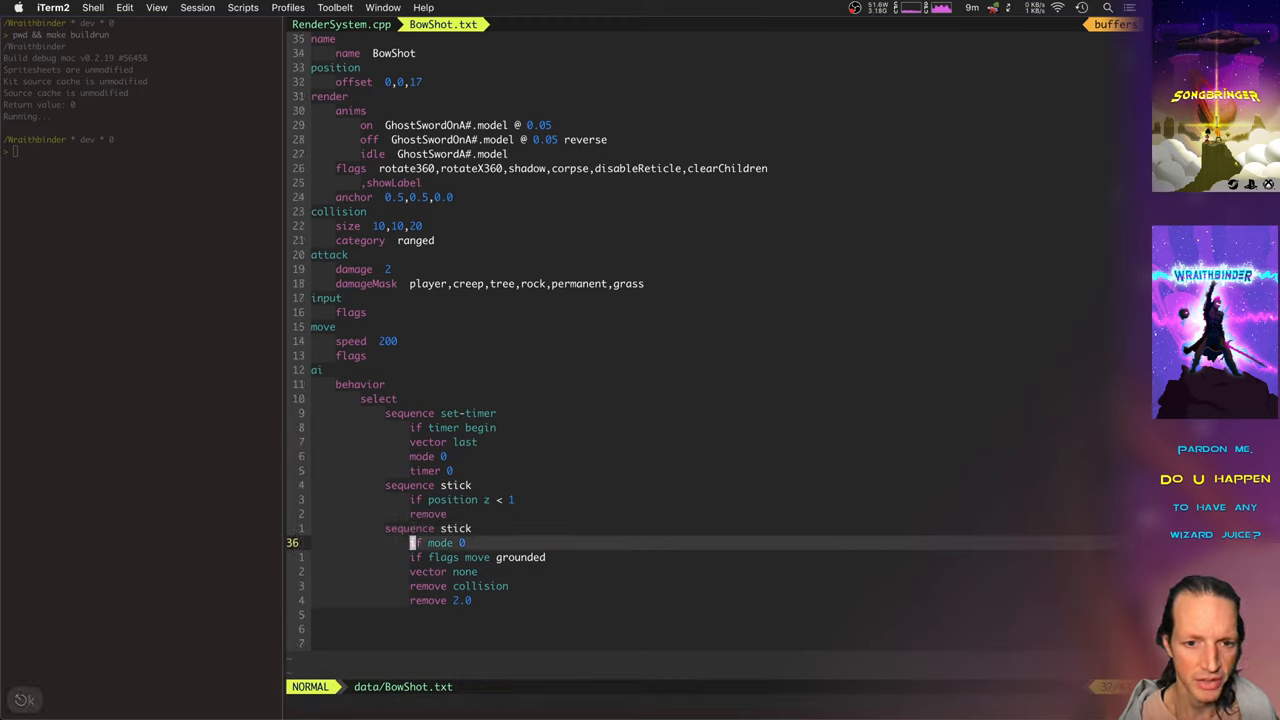
# - Insert a 'fade out' line below 'remove collision' in the grounded sequence, then return to RenderSystem.cpp
pyautogui.press('V')
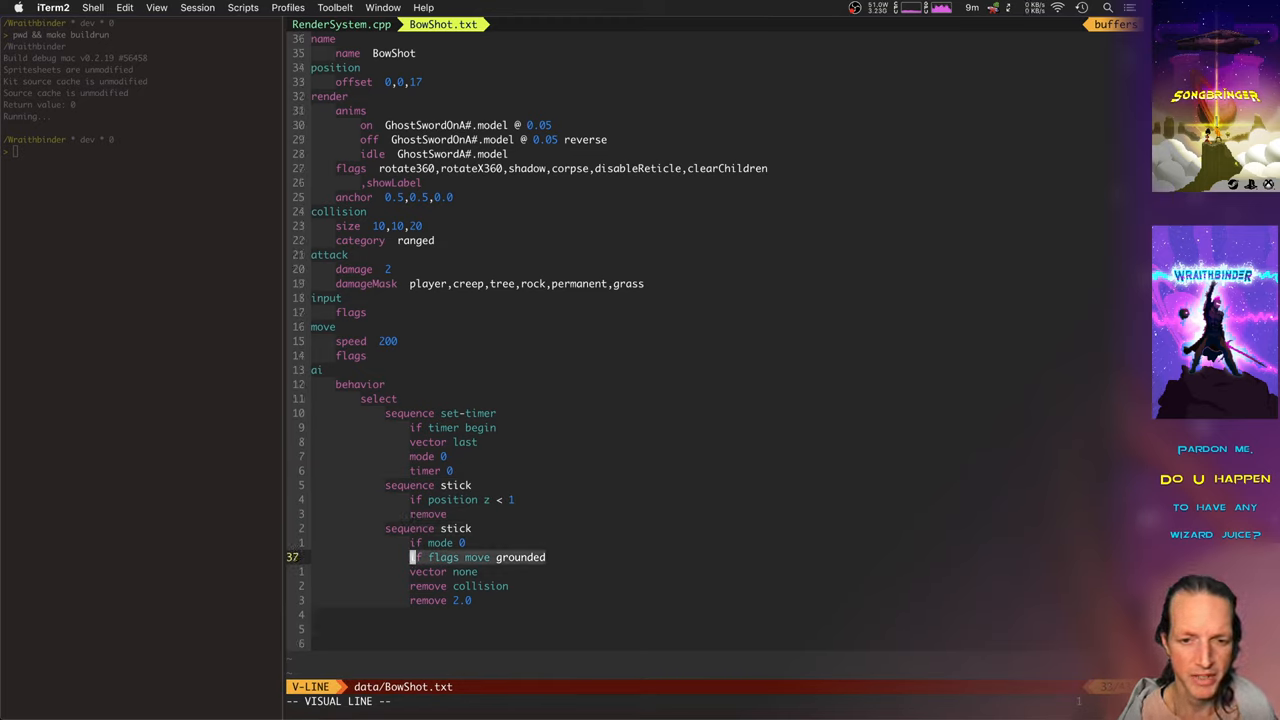
pyautogui.press('Escape')
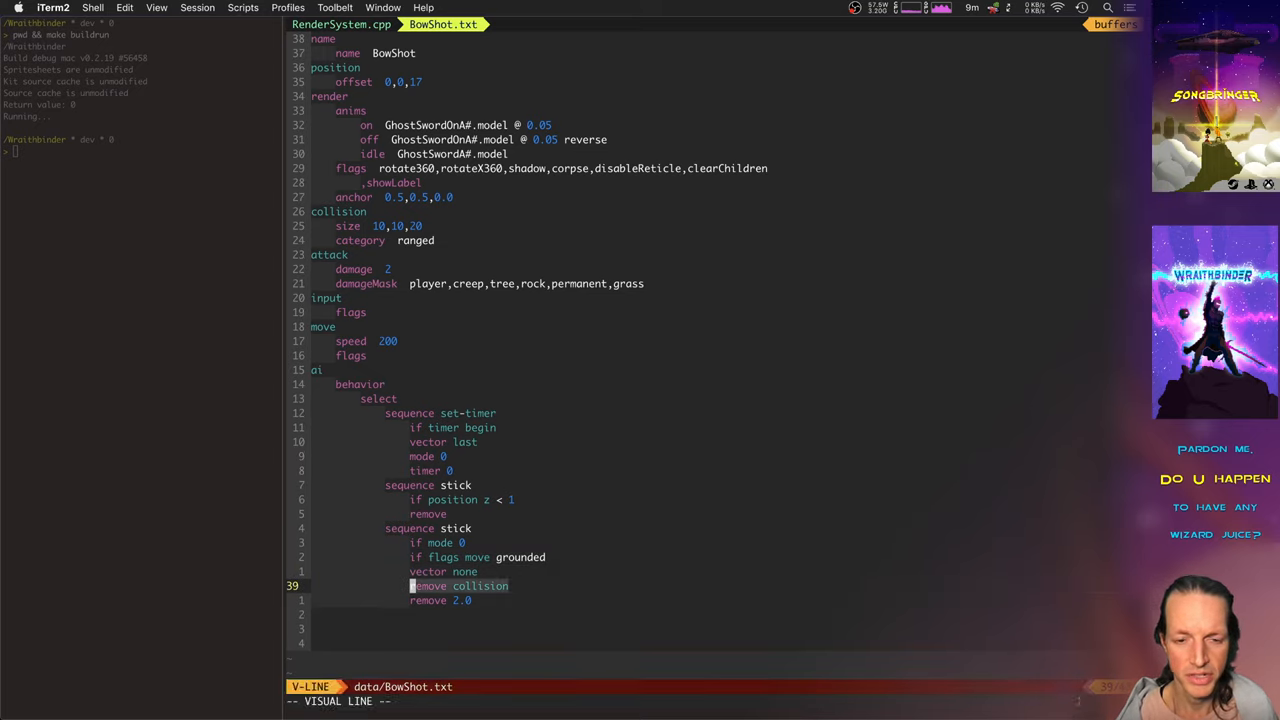
pyautogui.press('j')
pyautogui.write('fade out')
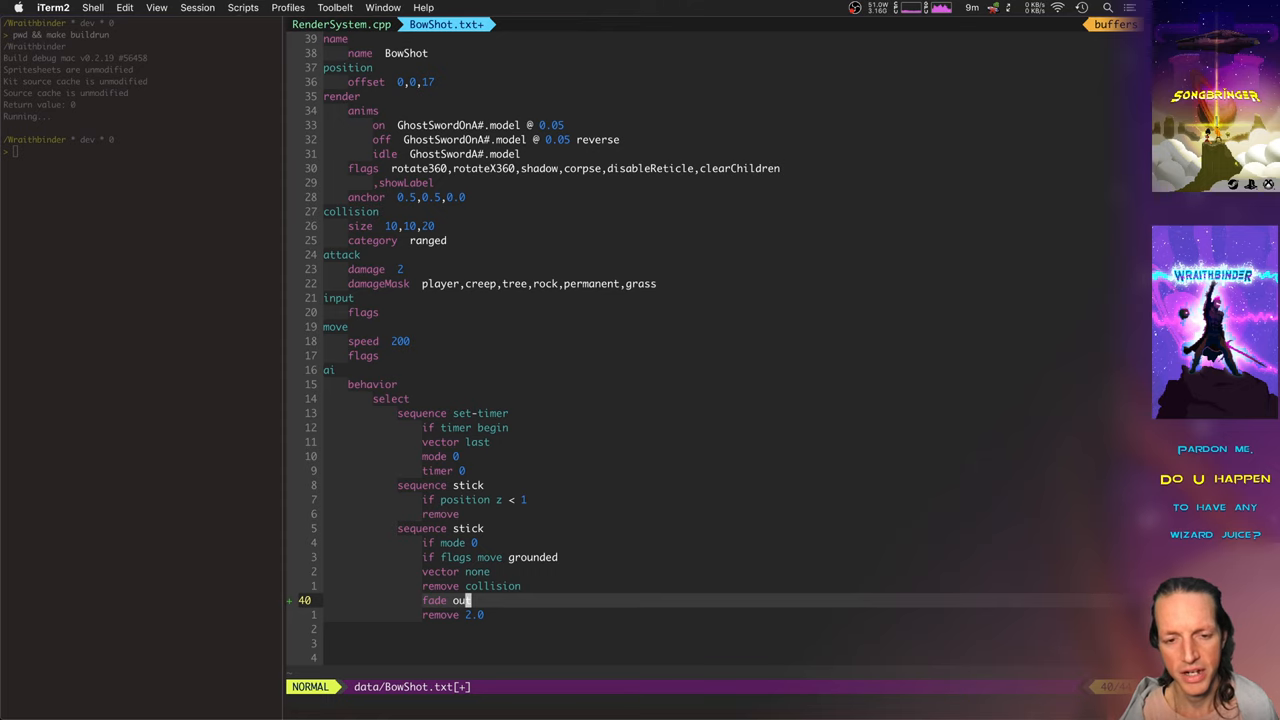
pyautogui.press('dd')
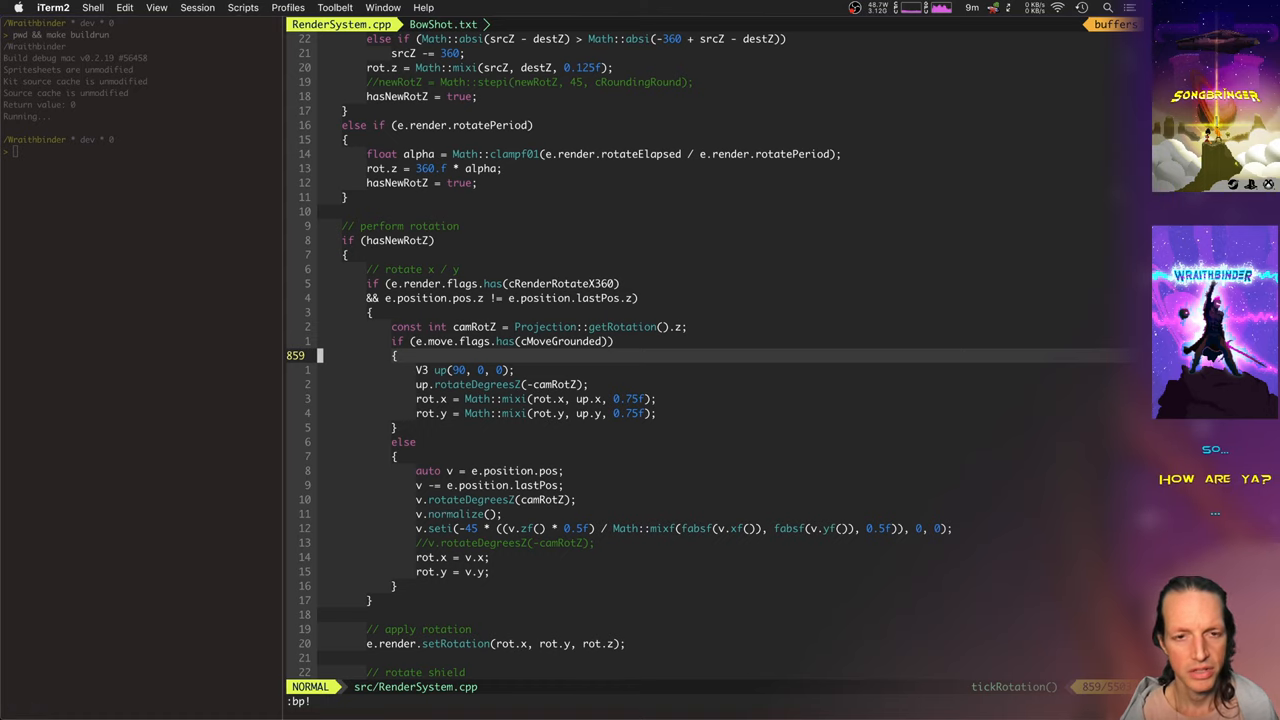
pyautogui.scroll(-3)
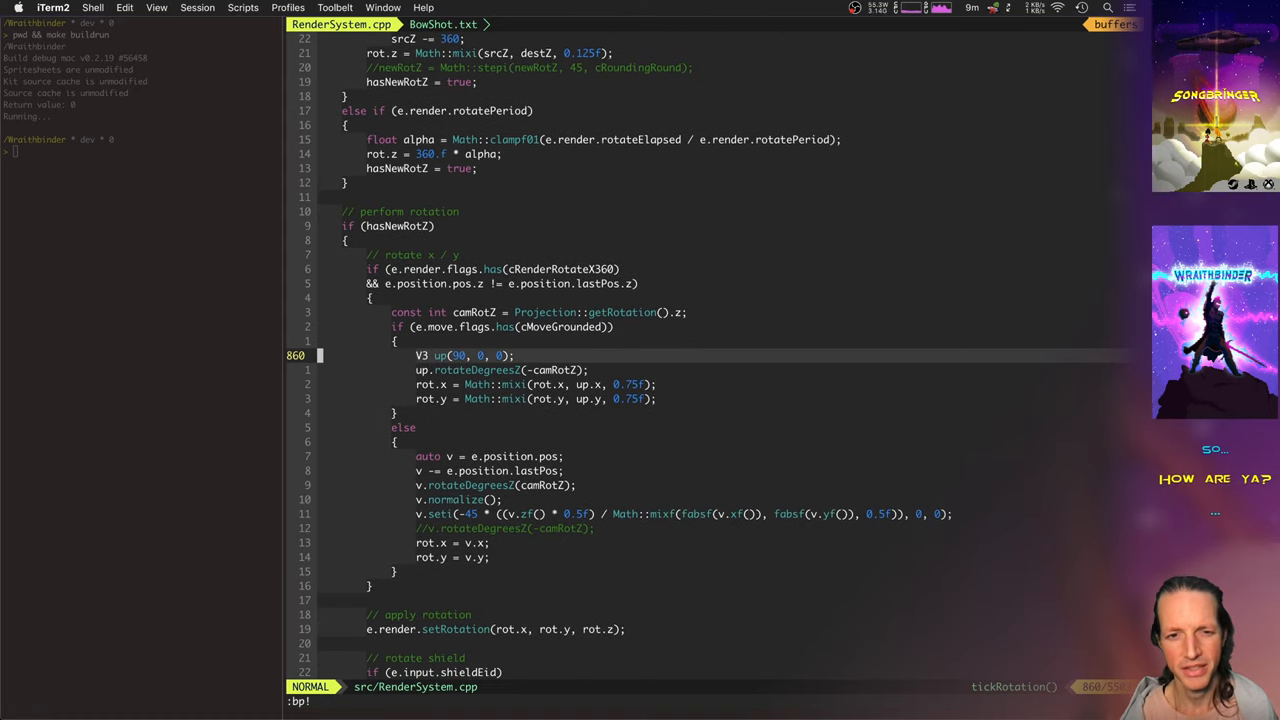
pyautogui.press('V')
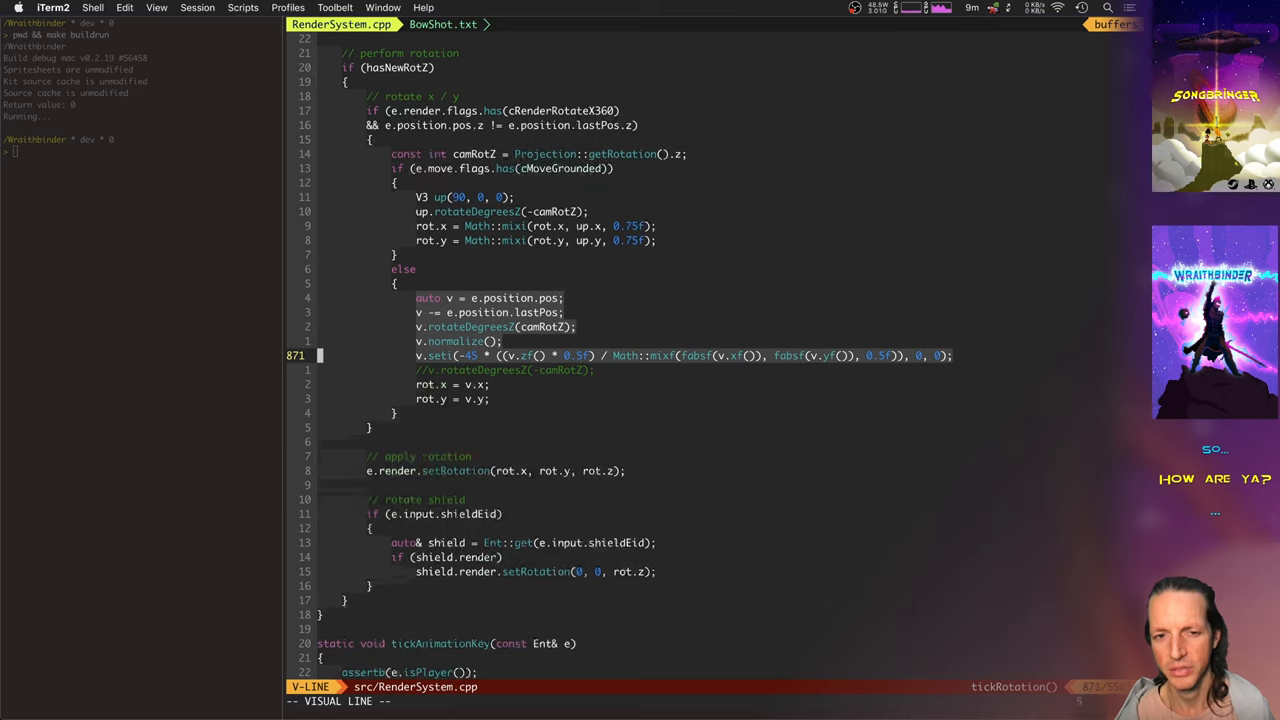
pyautogui.scroll(-3)
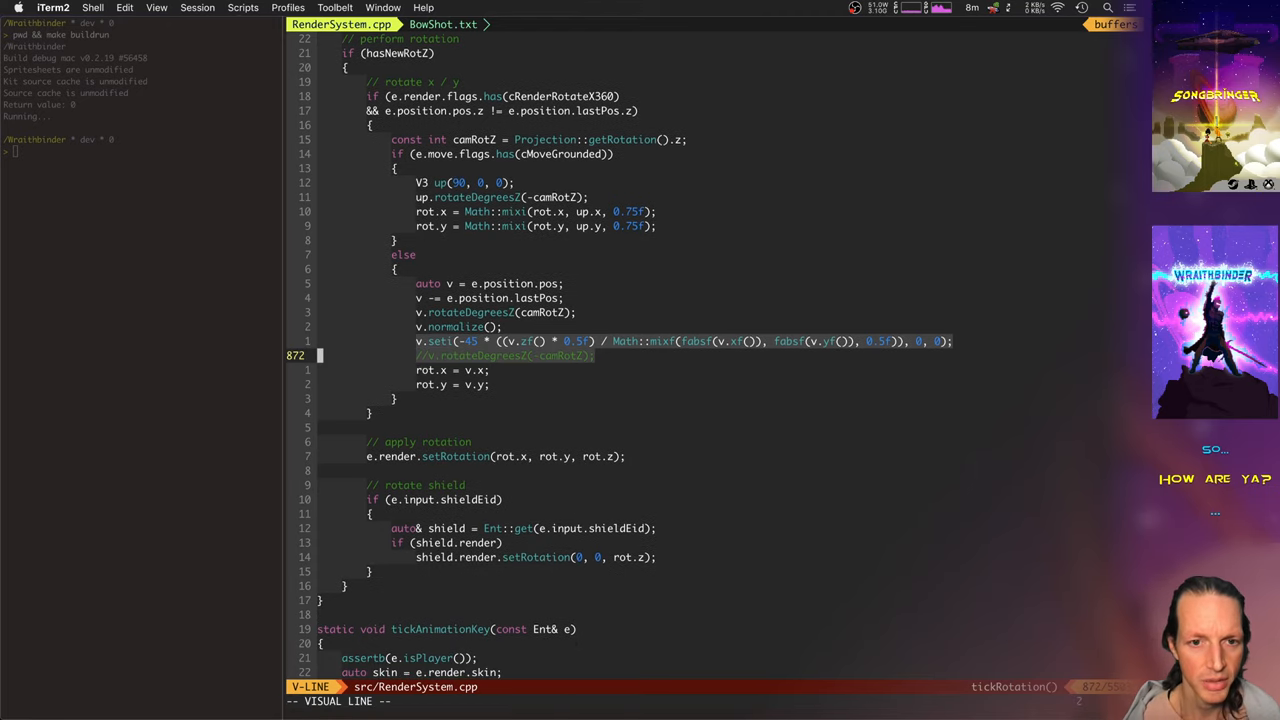
pyautogui.press('escape')
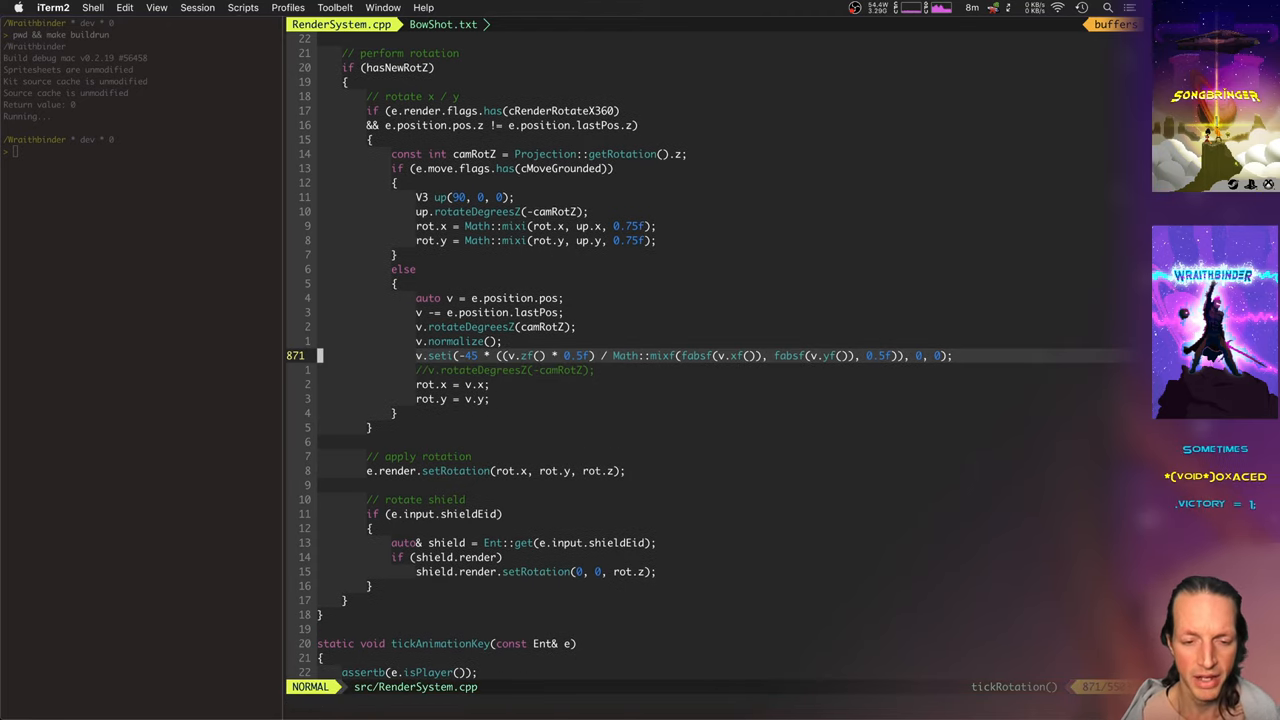